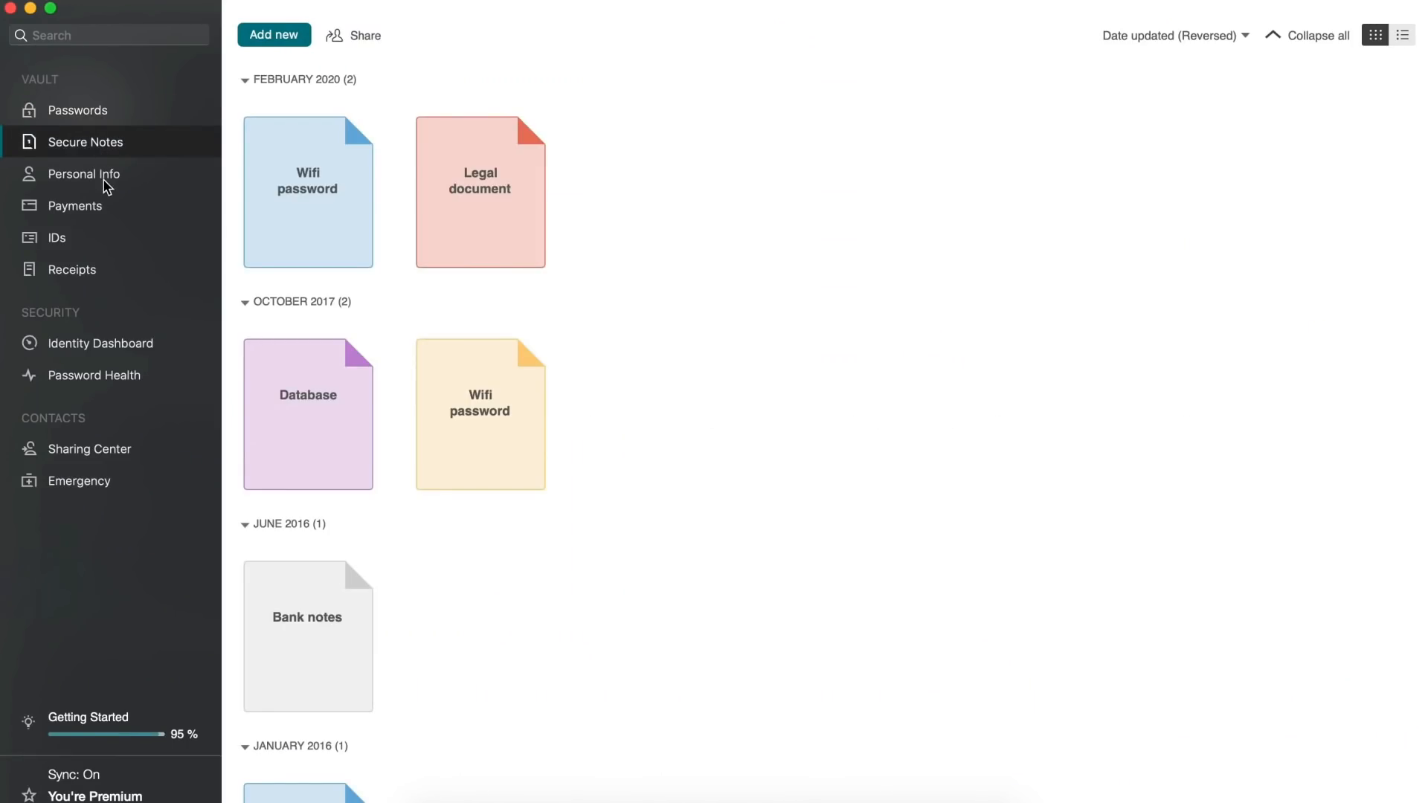
Browse from the nmap range-scan output to the nmap.org download page
{"action": "left_click", "coordinate": [58, 238]}
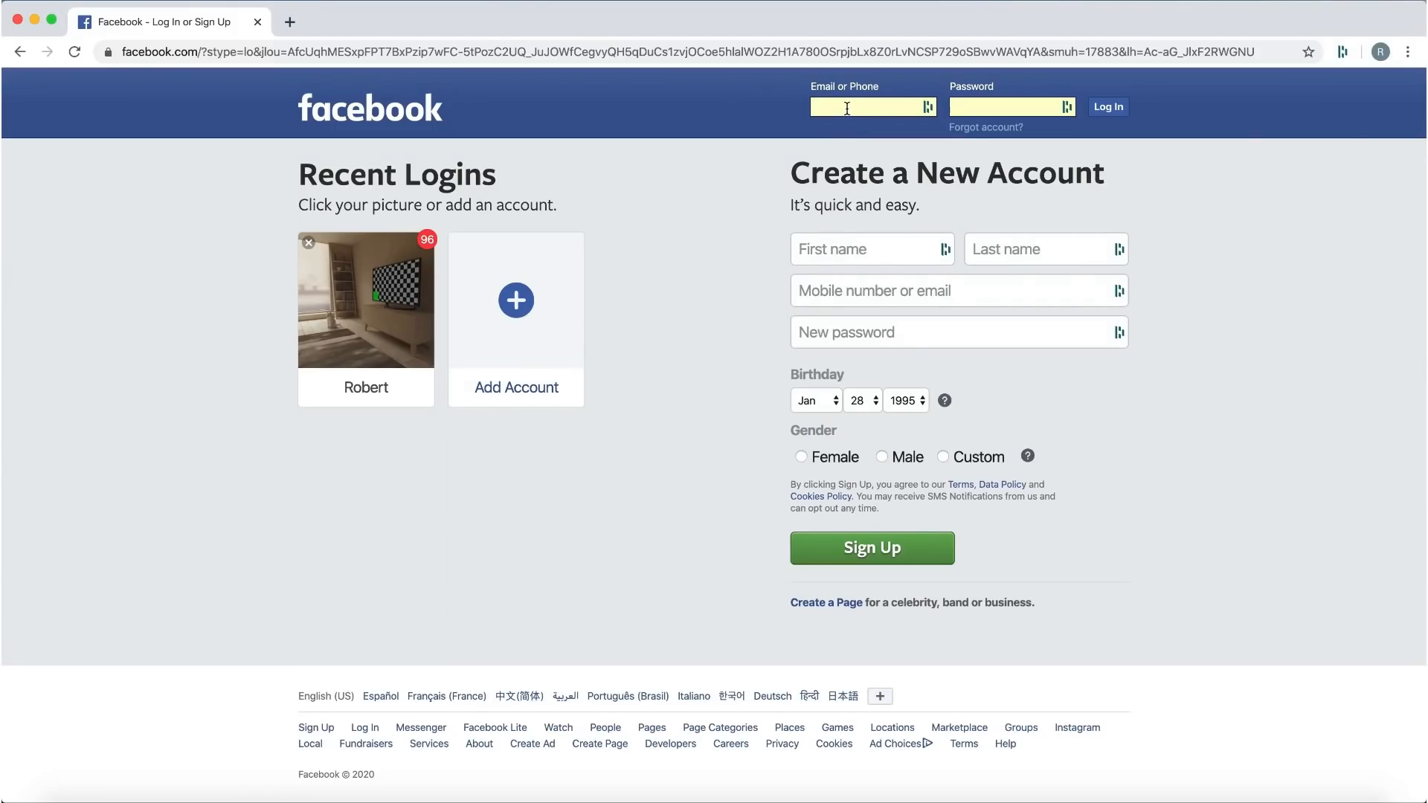
{"action": "left_click", "coordinate": [1106, 107]}
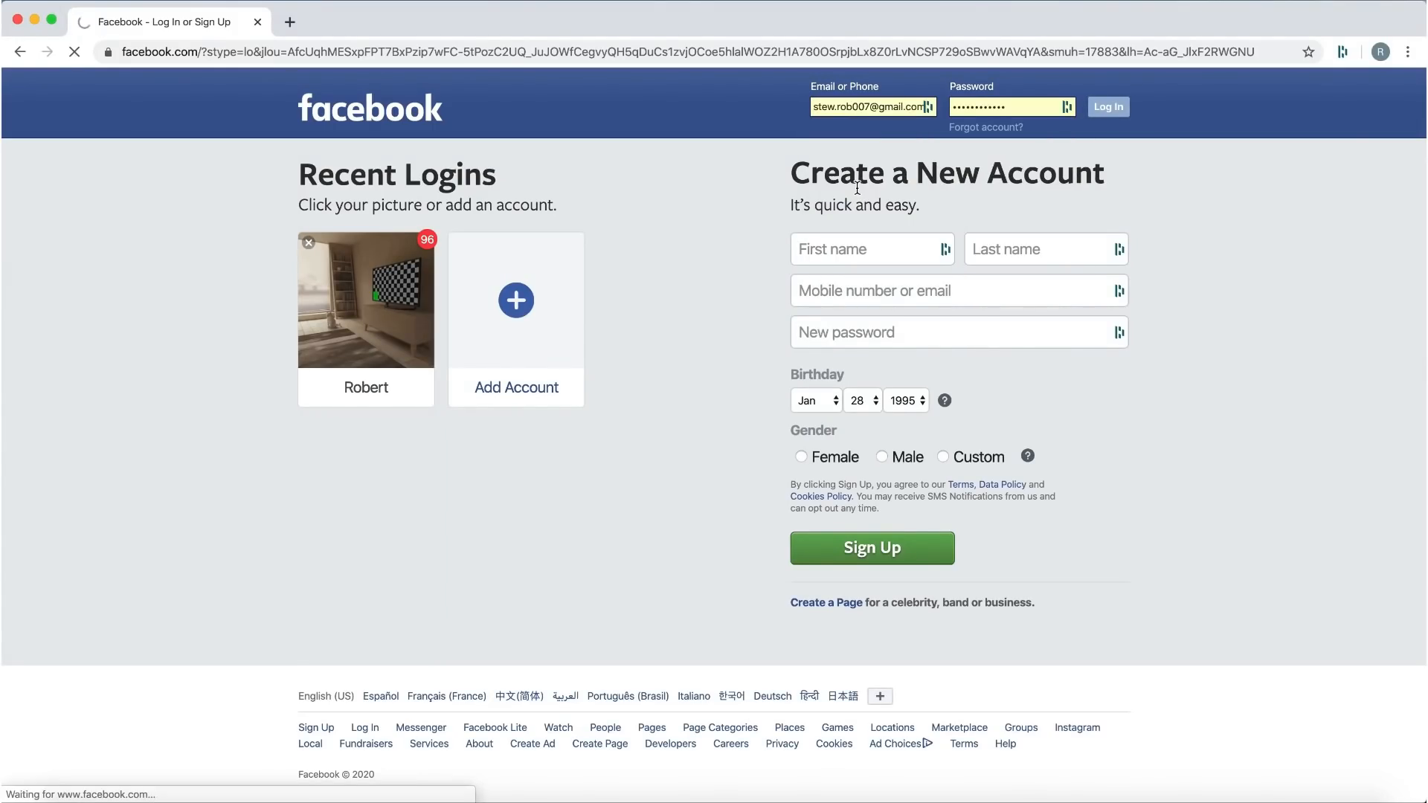
{"action": "left_click", "coordinate": [1106, 107]}
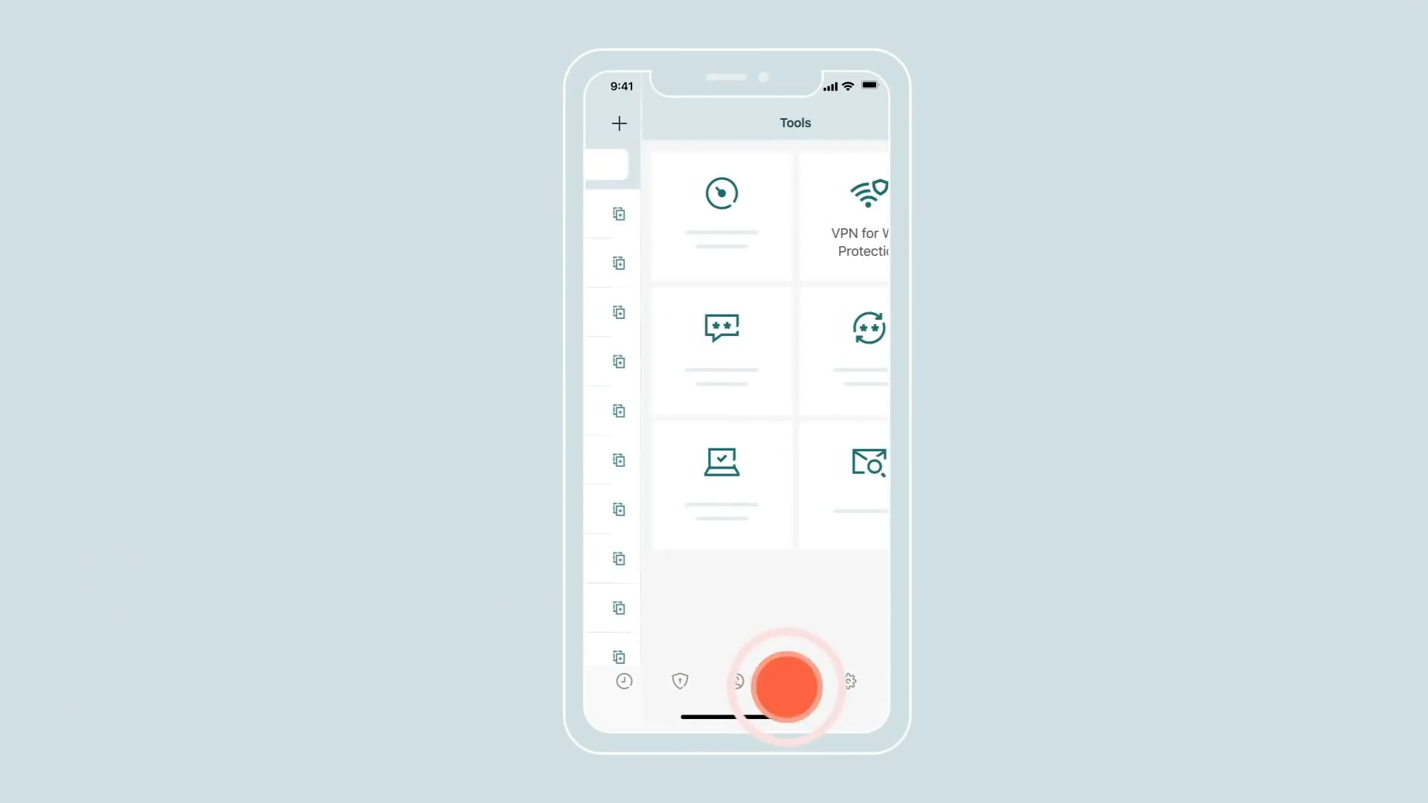
{"action": "left_click", "coordinate": [845, 215]}
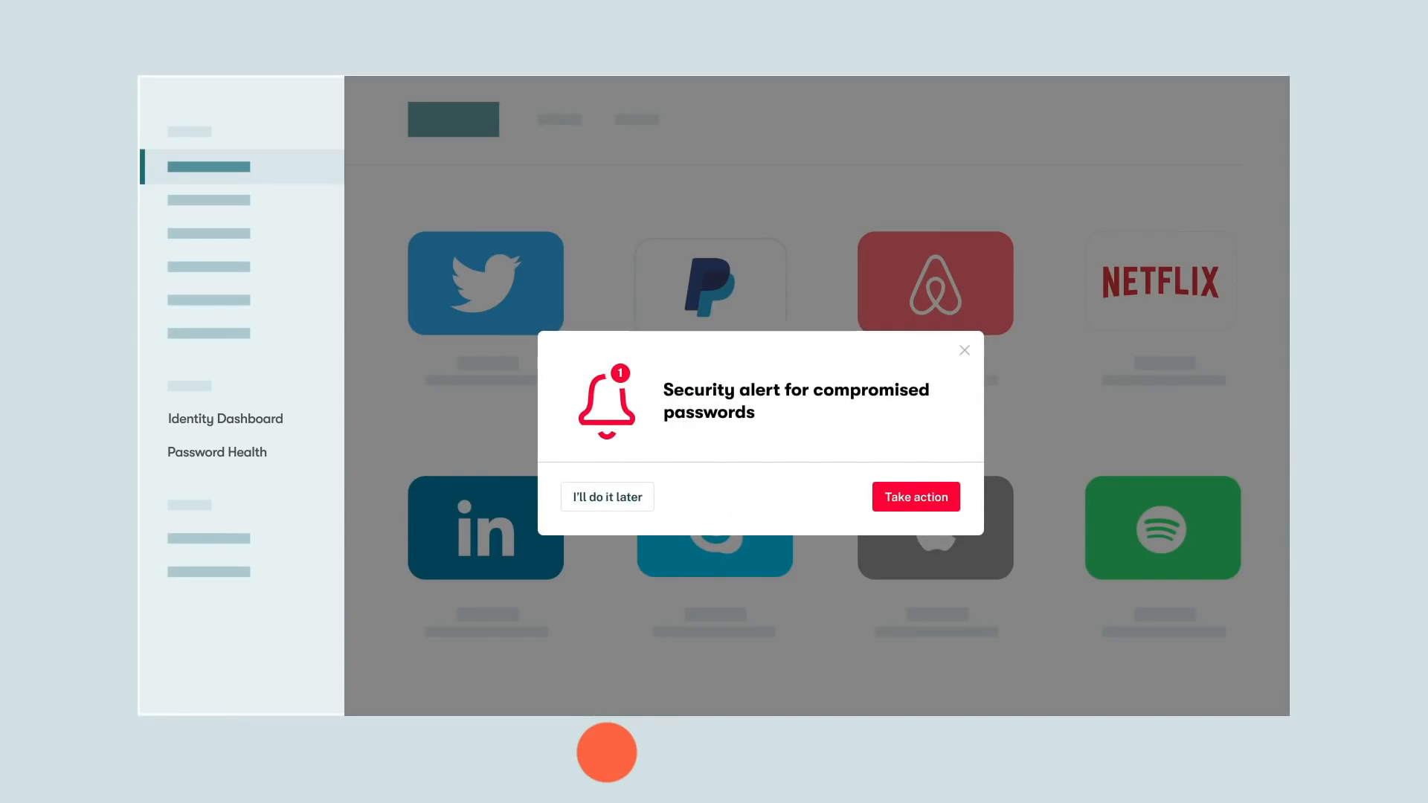
{"action": "left_click", "coordinate": [915, 496]}
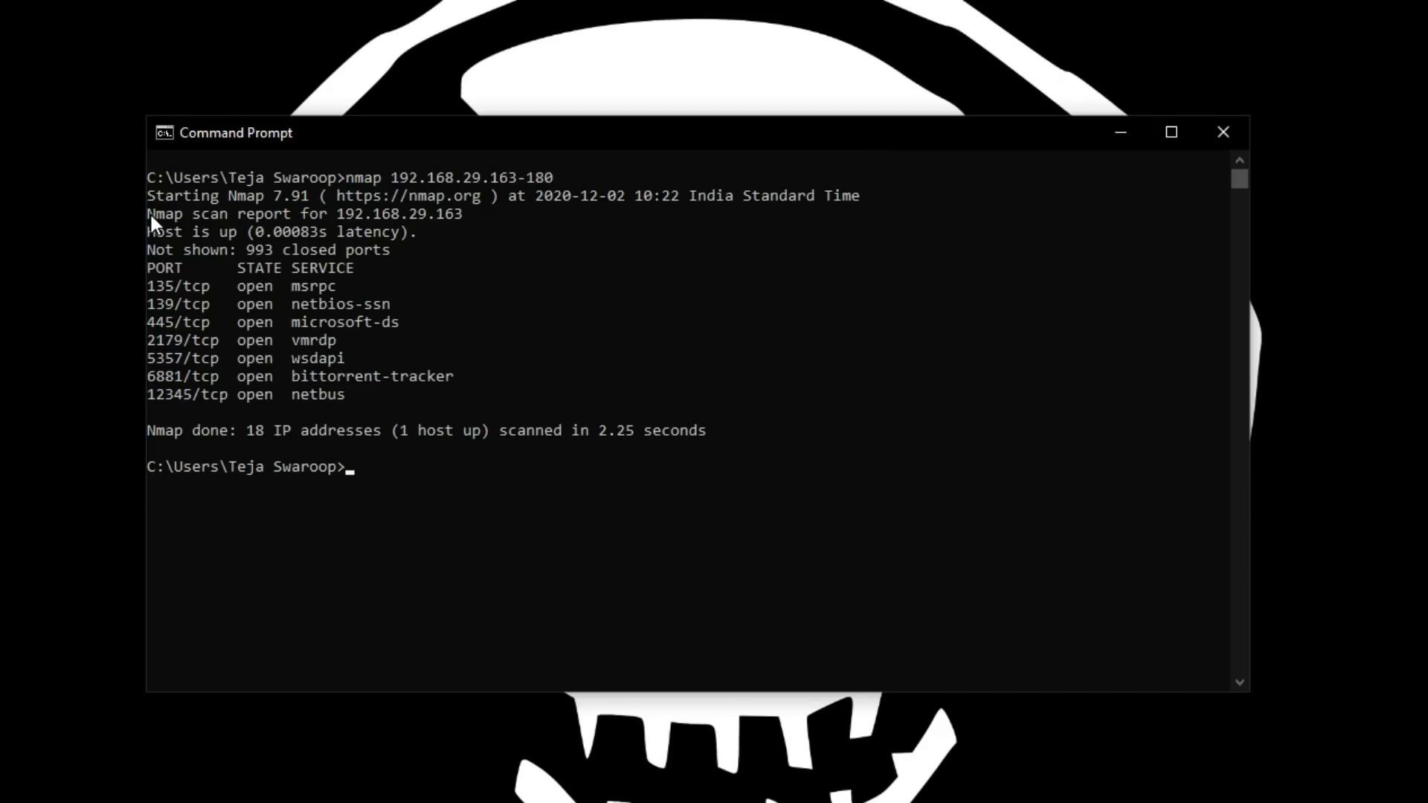
Highlight the port table heading in the range scan output and scroll through the results
{"action": "left_click", "coordinate": [182, 276]}
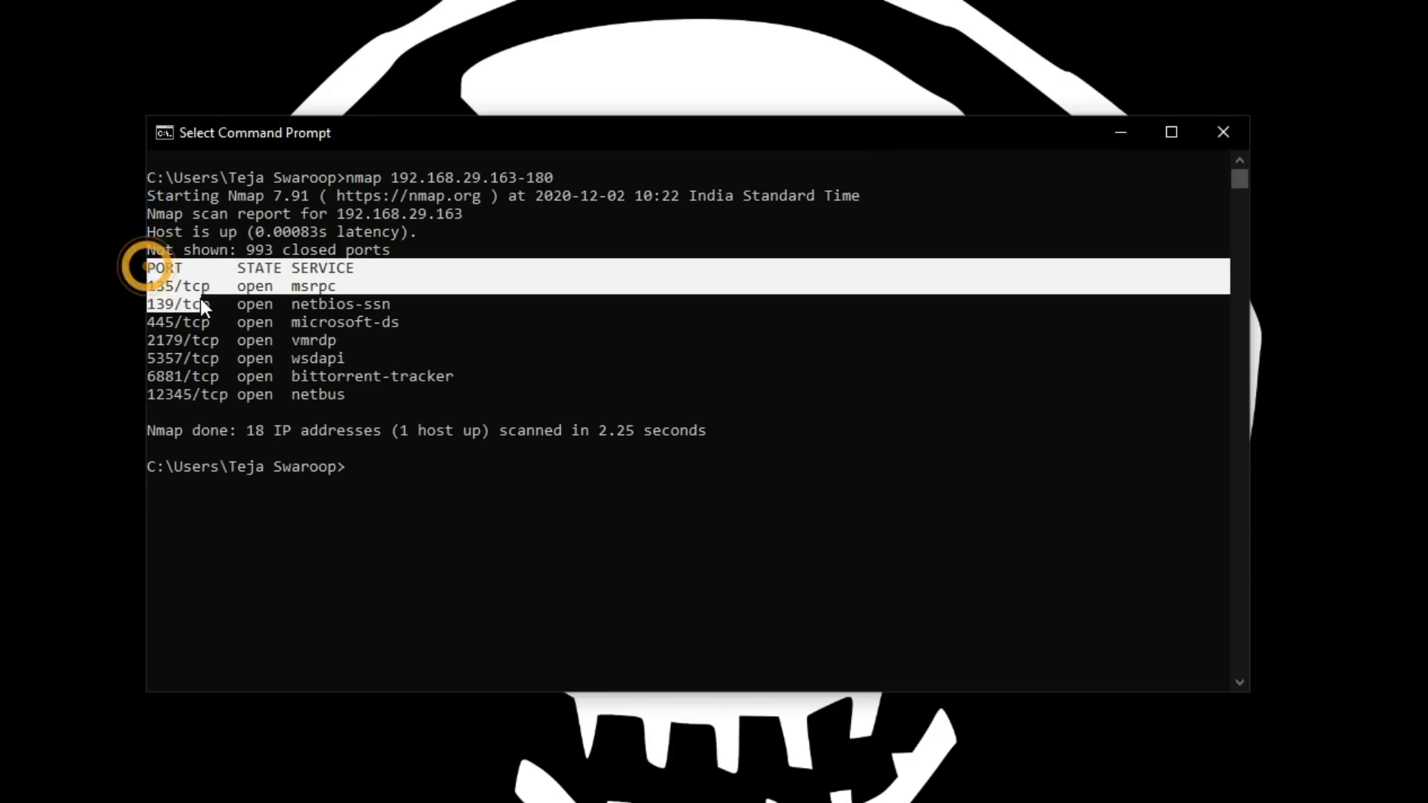
{"action": "left_click_drag", "start_coordinate": [164, 274], "coordinate": [346, 394]}
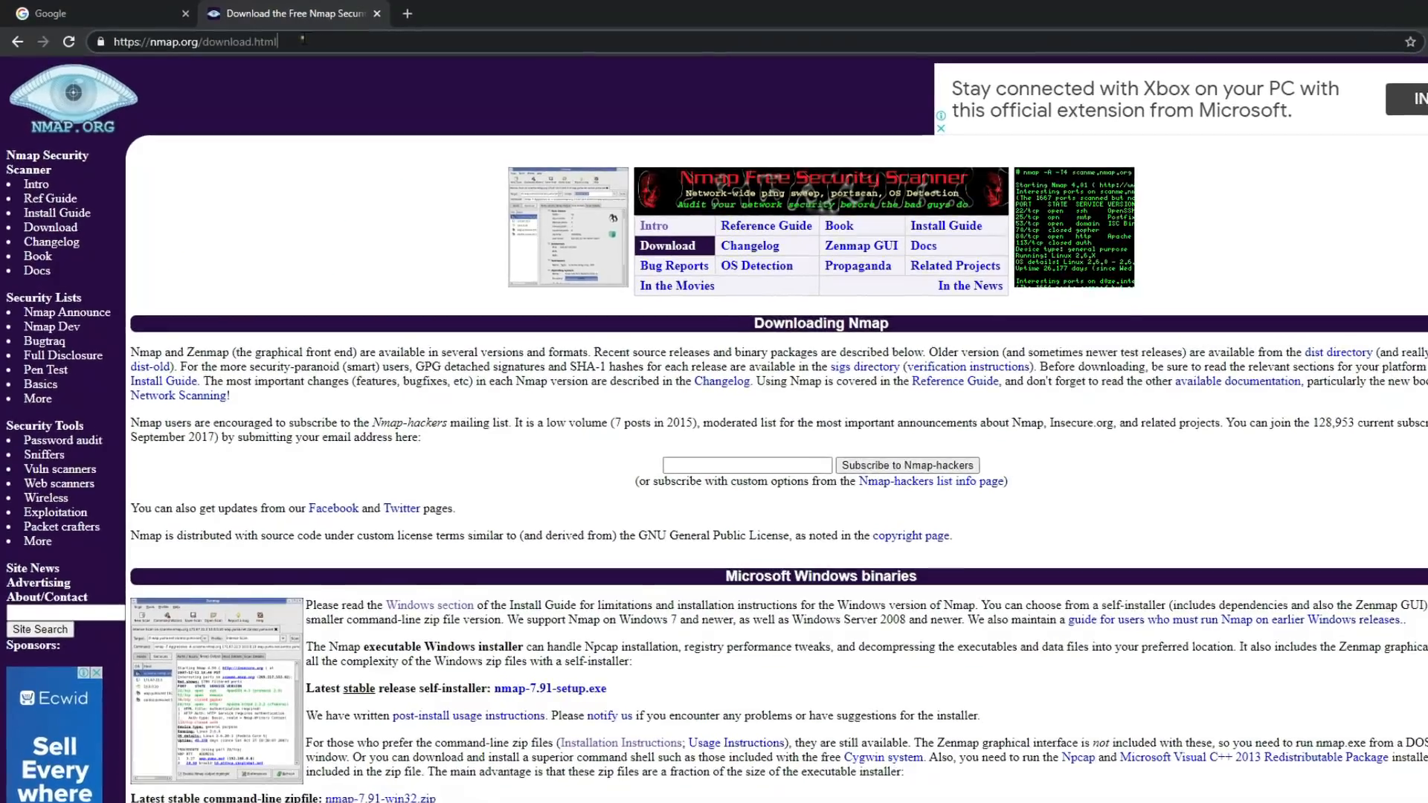
{"action": "scroll", "scroll_direction": "down", "scroll_amount": 3}
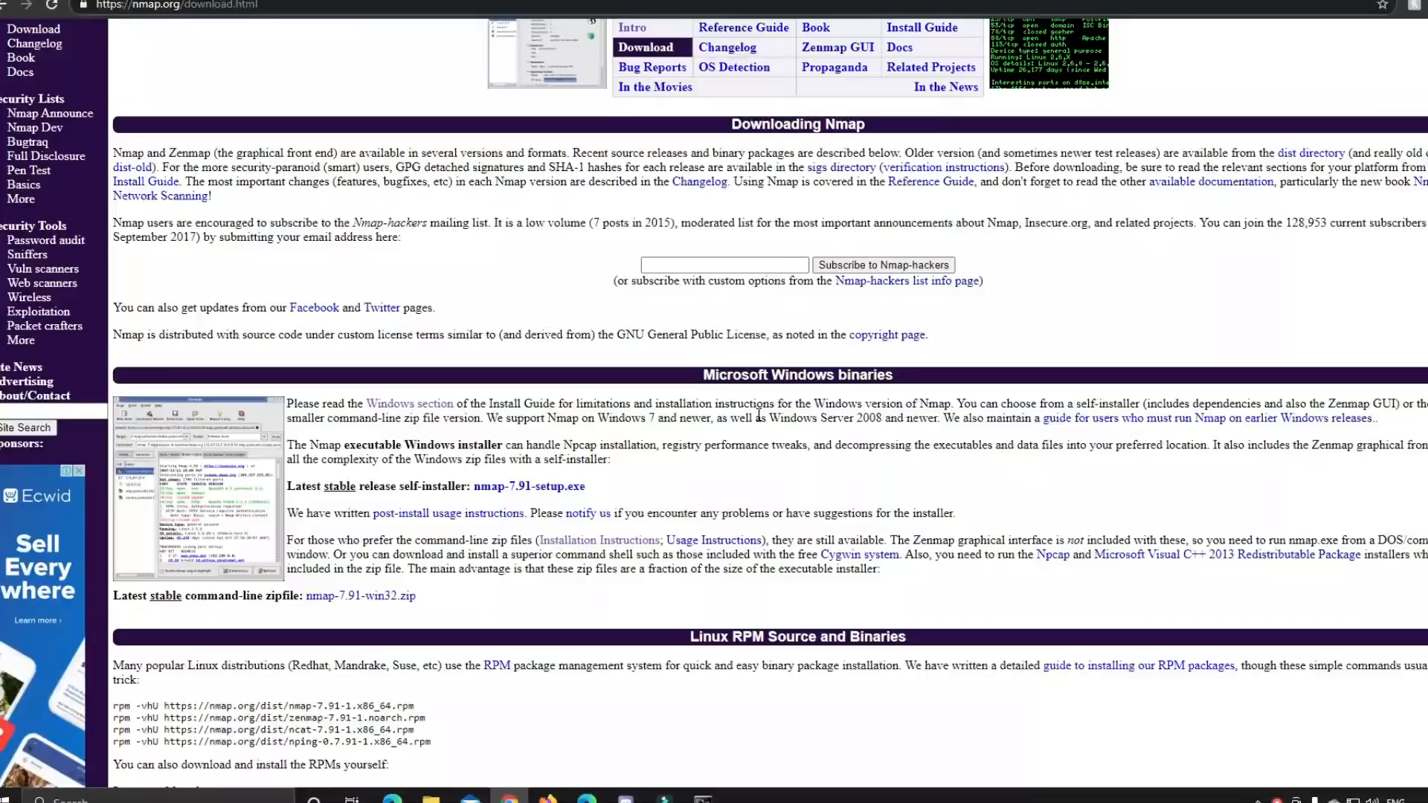
{"action": "scroll", "scroll_direction": "down", "scroll_amount": 3}
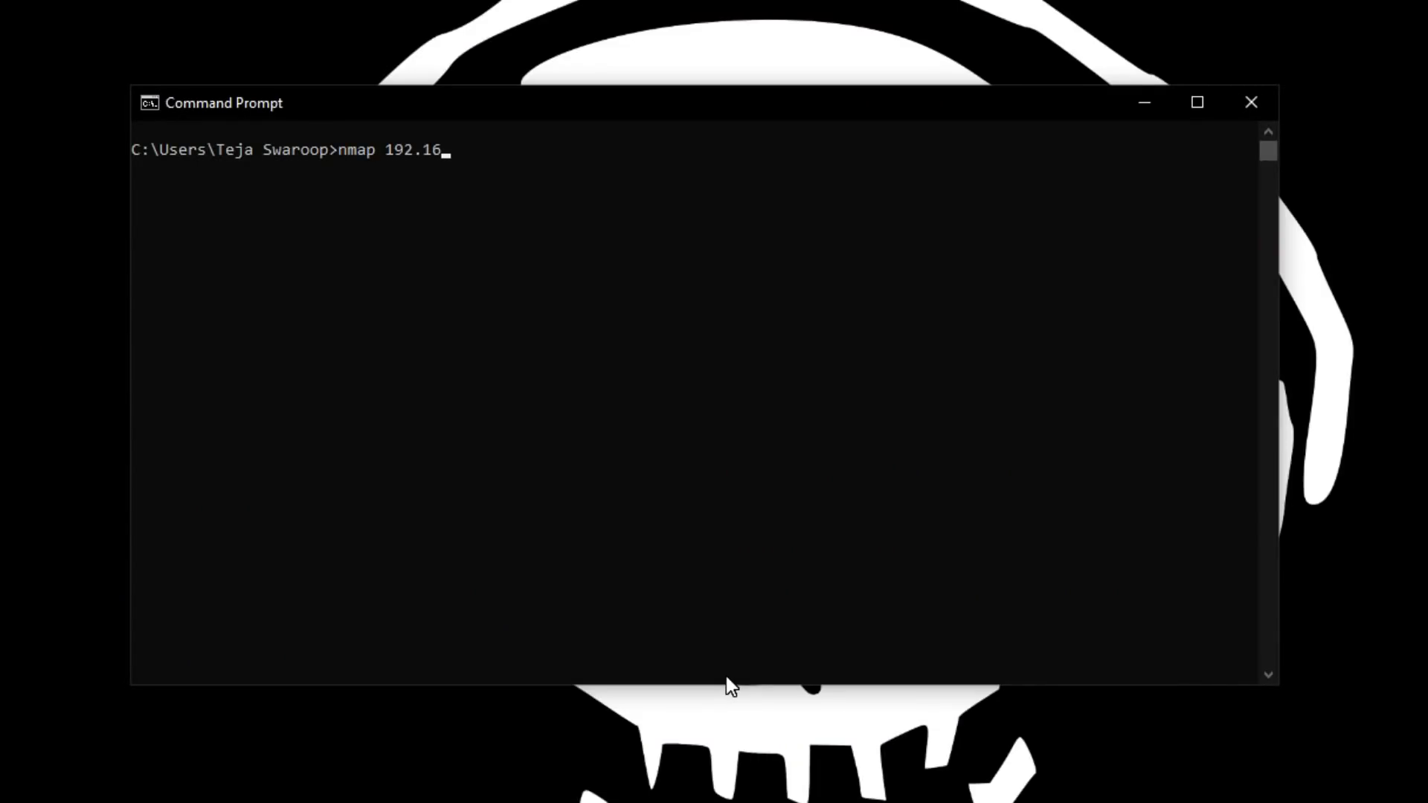
Run nmap 192.168.29.163 and highlight the 21/tcp ftp line among the nine open ports
{"action": "type", "text": "8.29.163"}
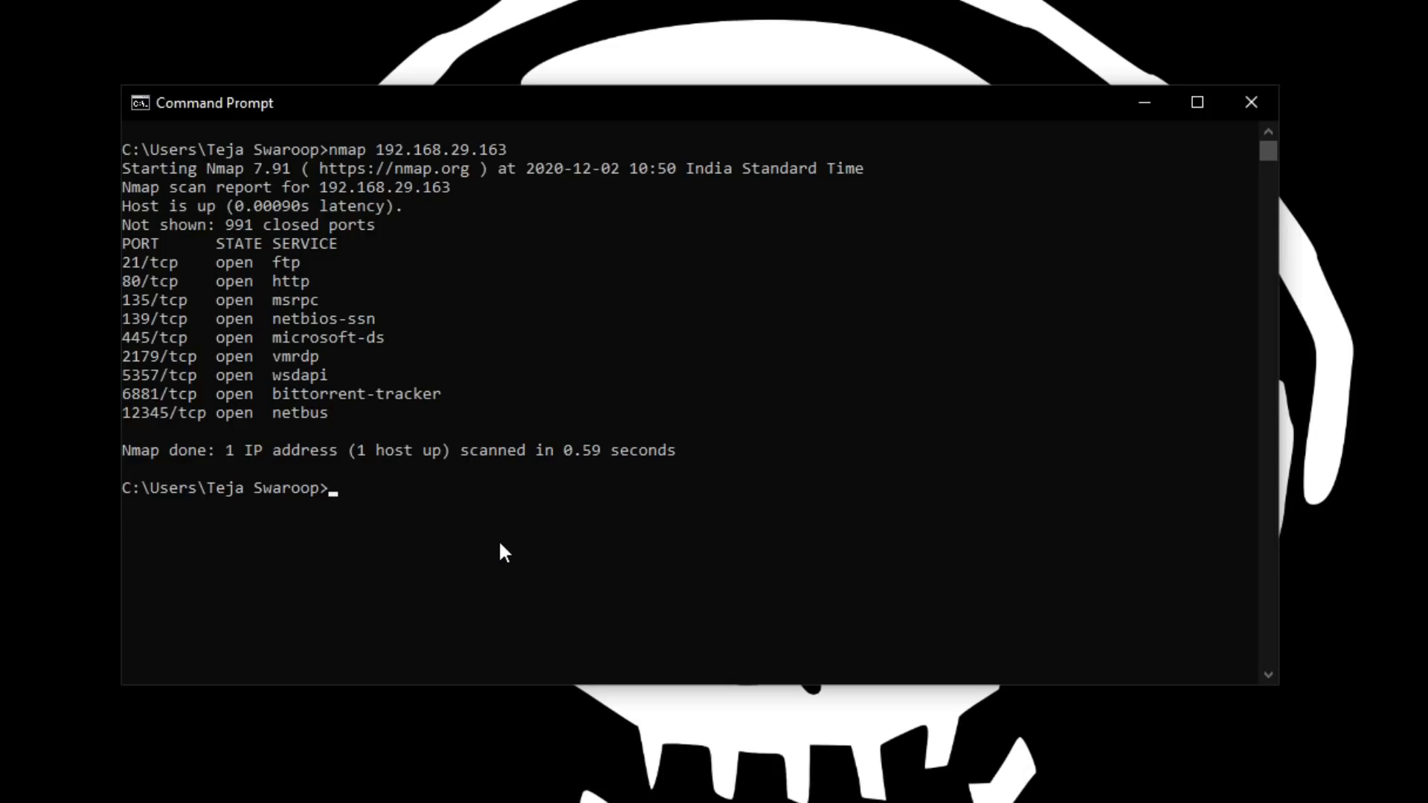
{"action": "mouse_move", "coordinate": [455, 546]}
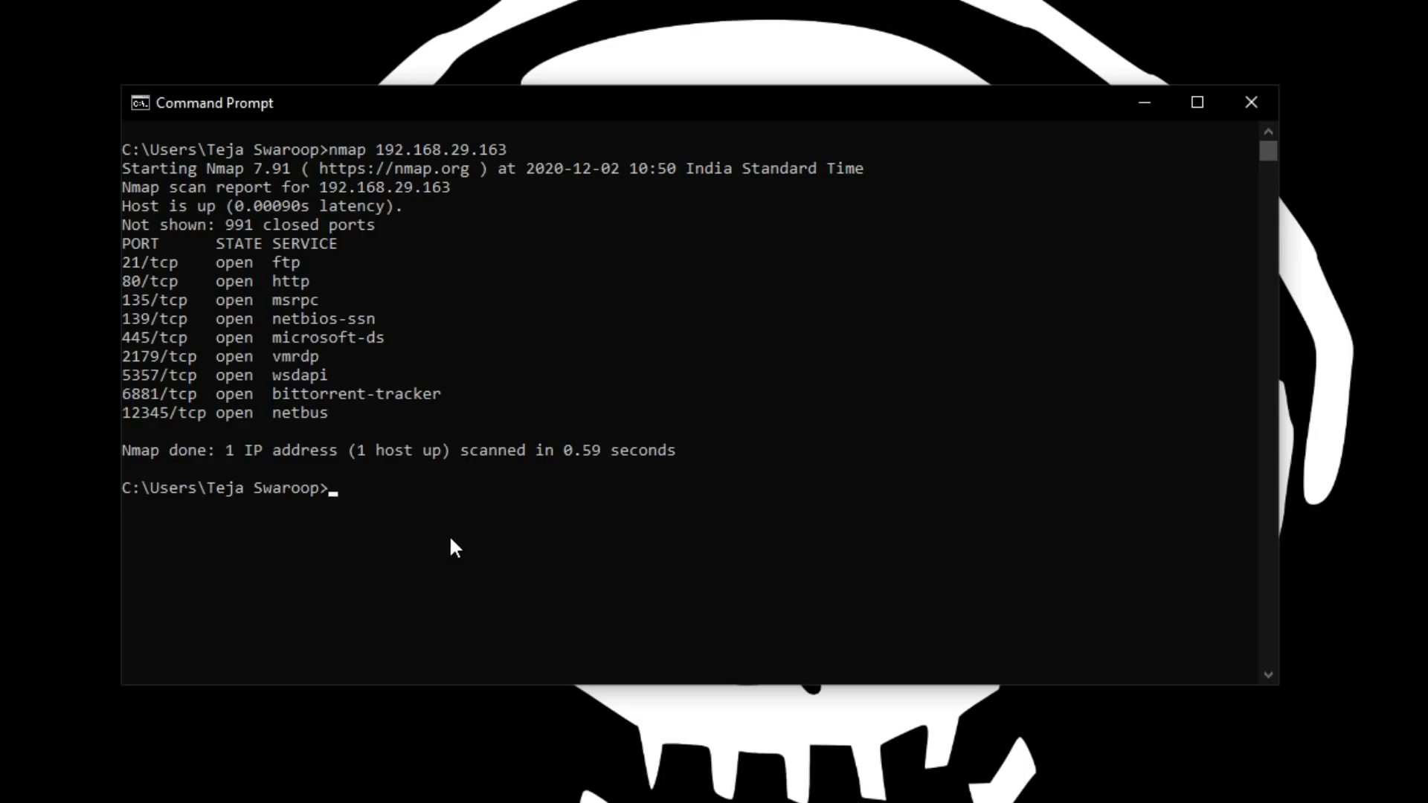
{"action": "double_click", "coordinate": [232, 262]}
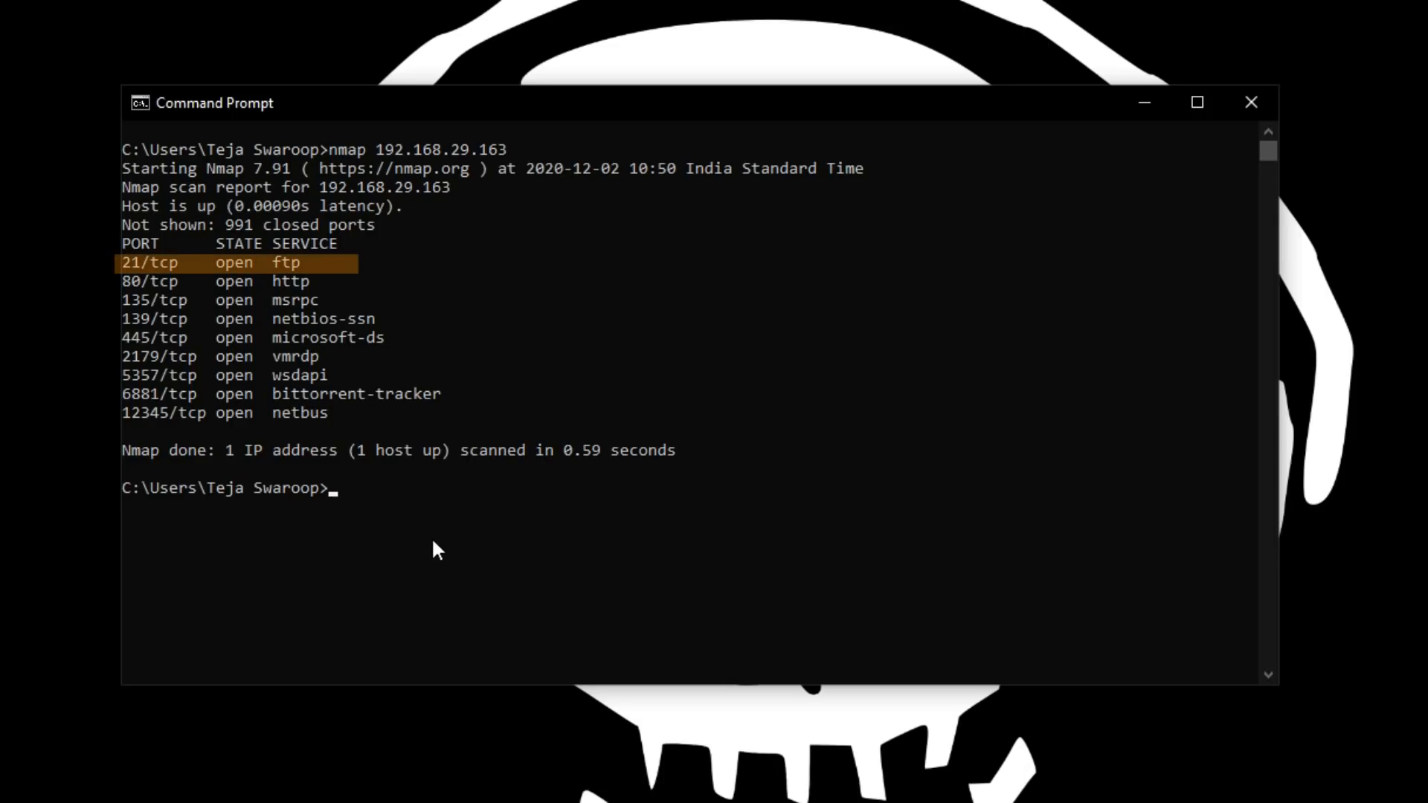
{"action": "mouse_move", "coordinate": [429, 540]}
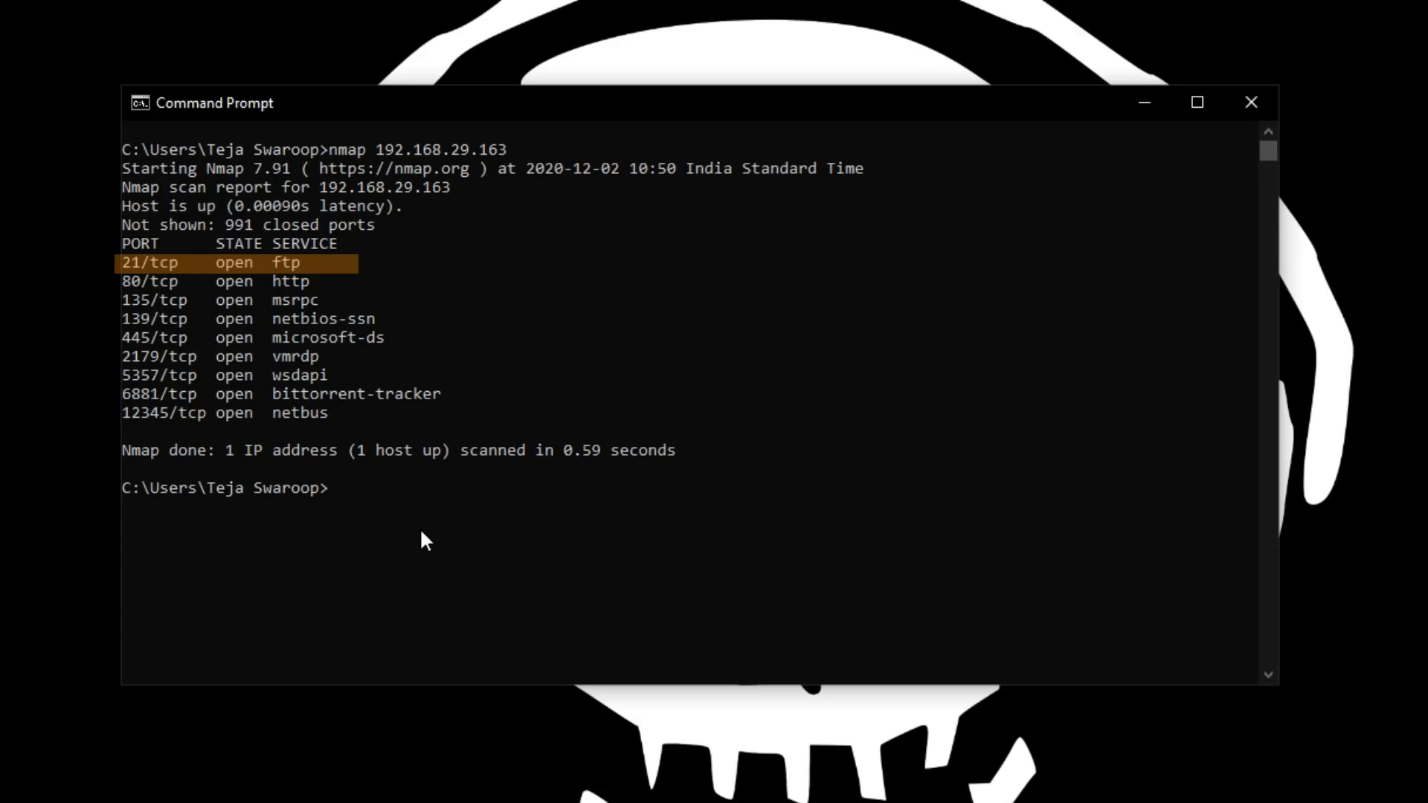
{"action": "mouse_move", "coordinate": [421, 532]}
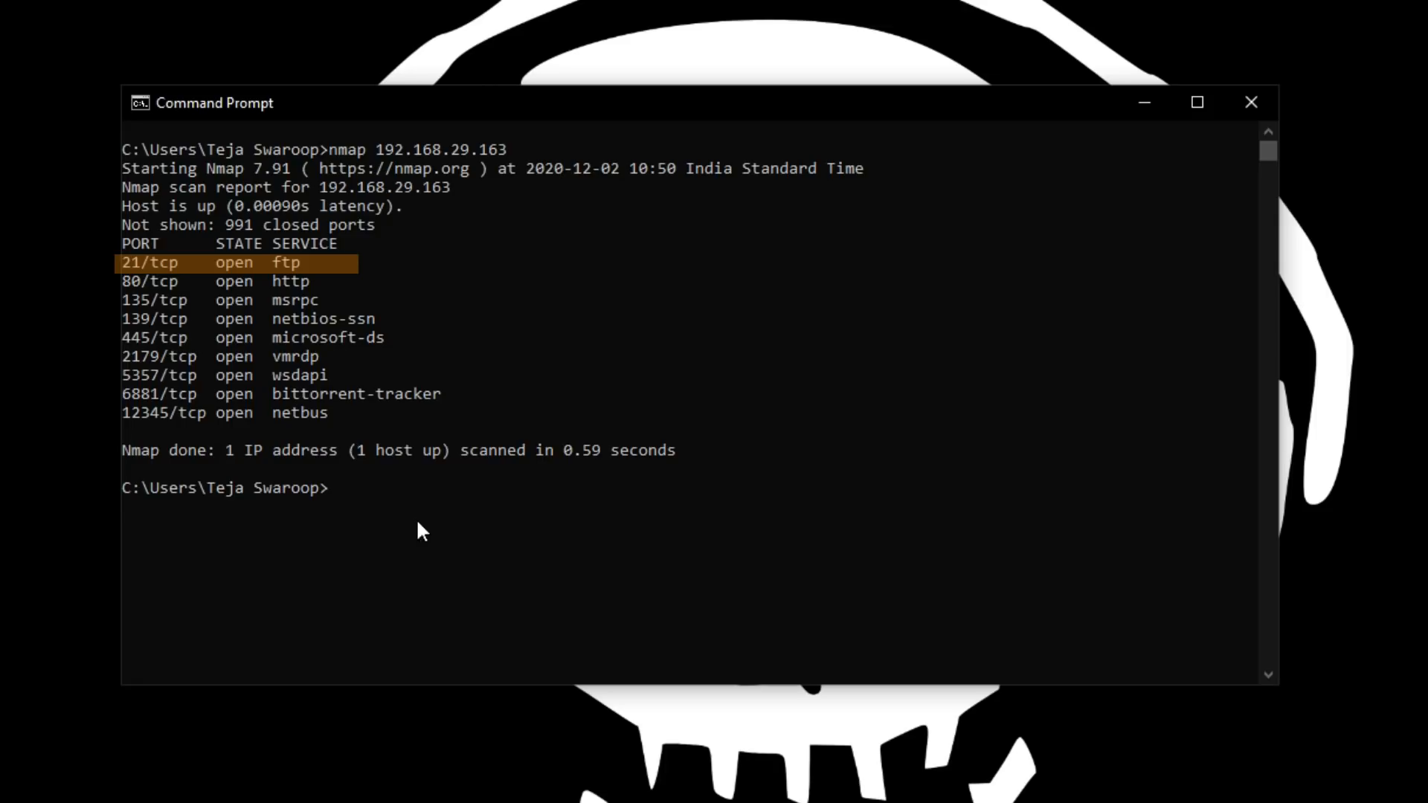
{"action": "mouse_move", "coordinate": [327, 522]}
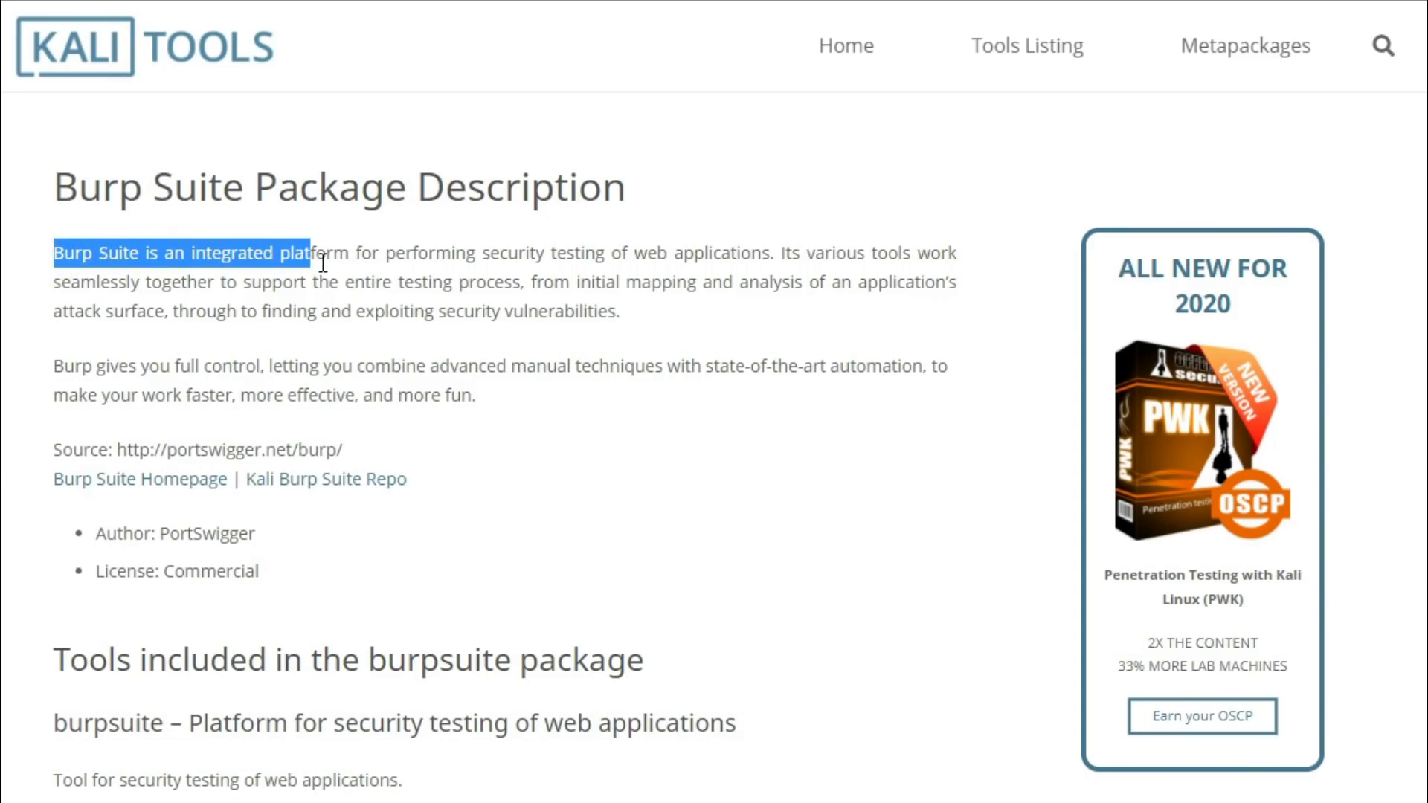
Send the intercepted securetext.in GET request to Intruder with /test123 marked as a payload position
{"action": "left_click_drag", "start_coordinate": [318, 253], "coordinate": [767, 253]}
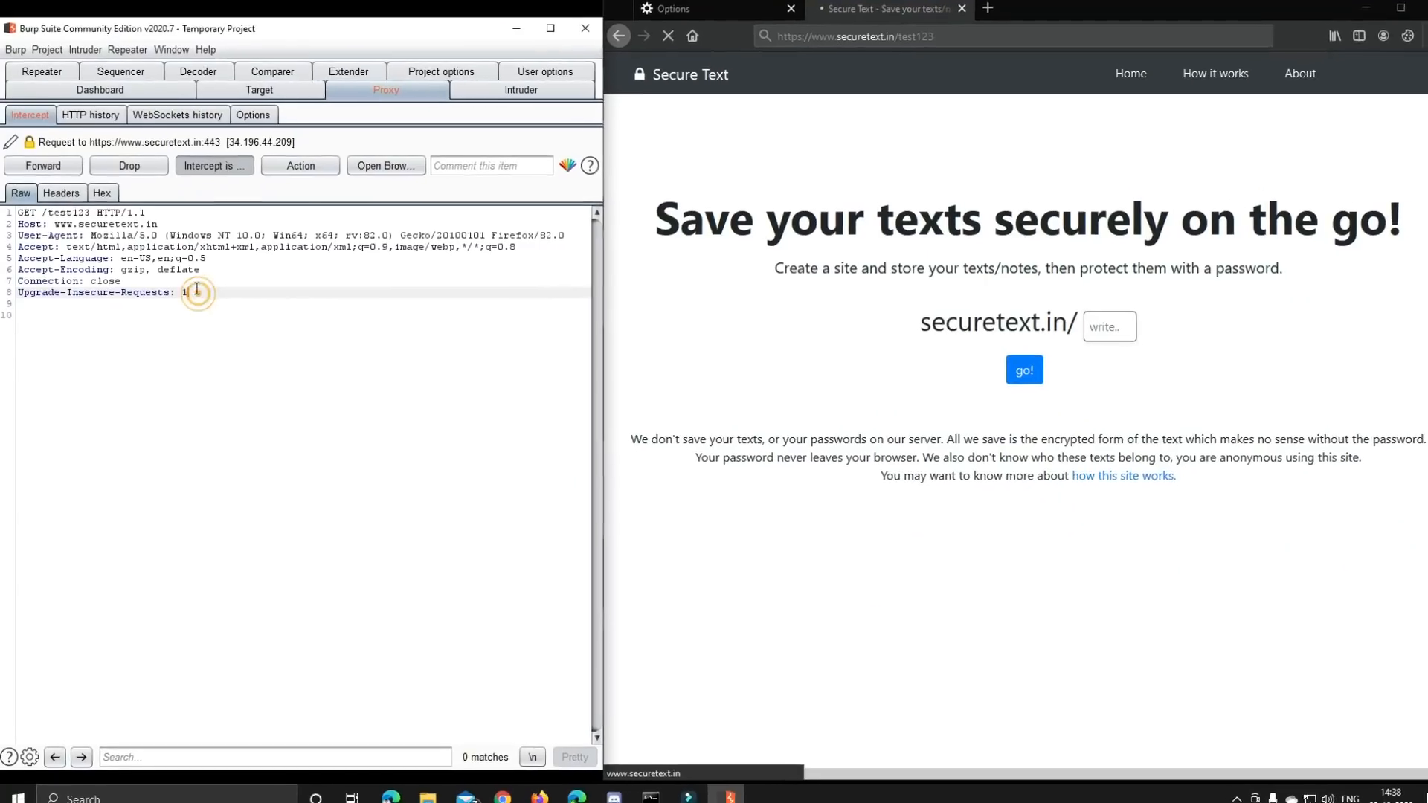
{"action": "right_click", "coordinate": [198, 292]}
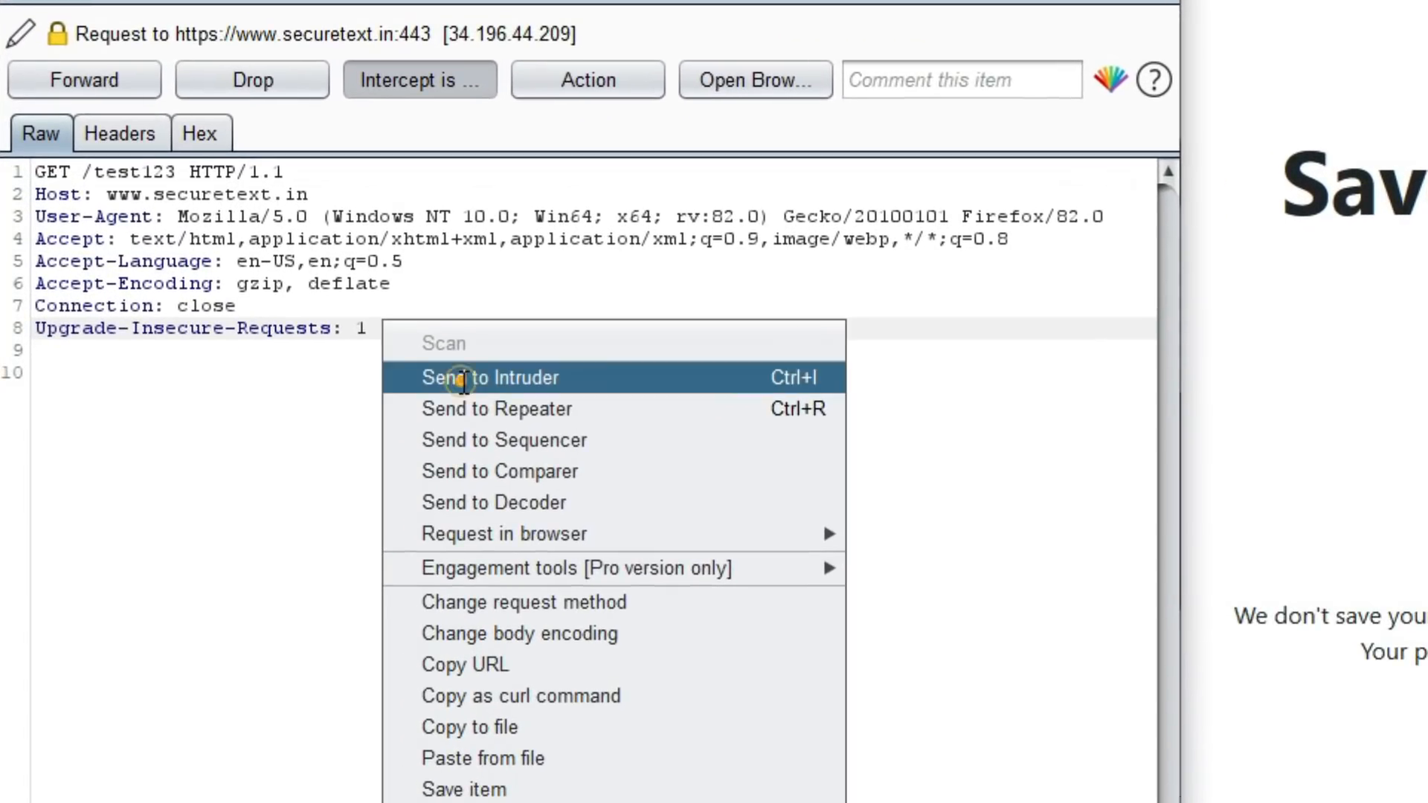
{"action": "left_click", "coordinate": [489, 376]}
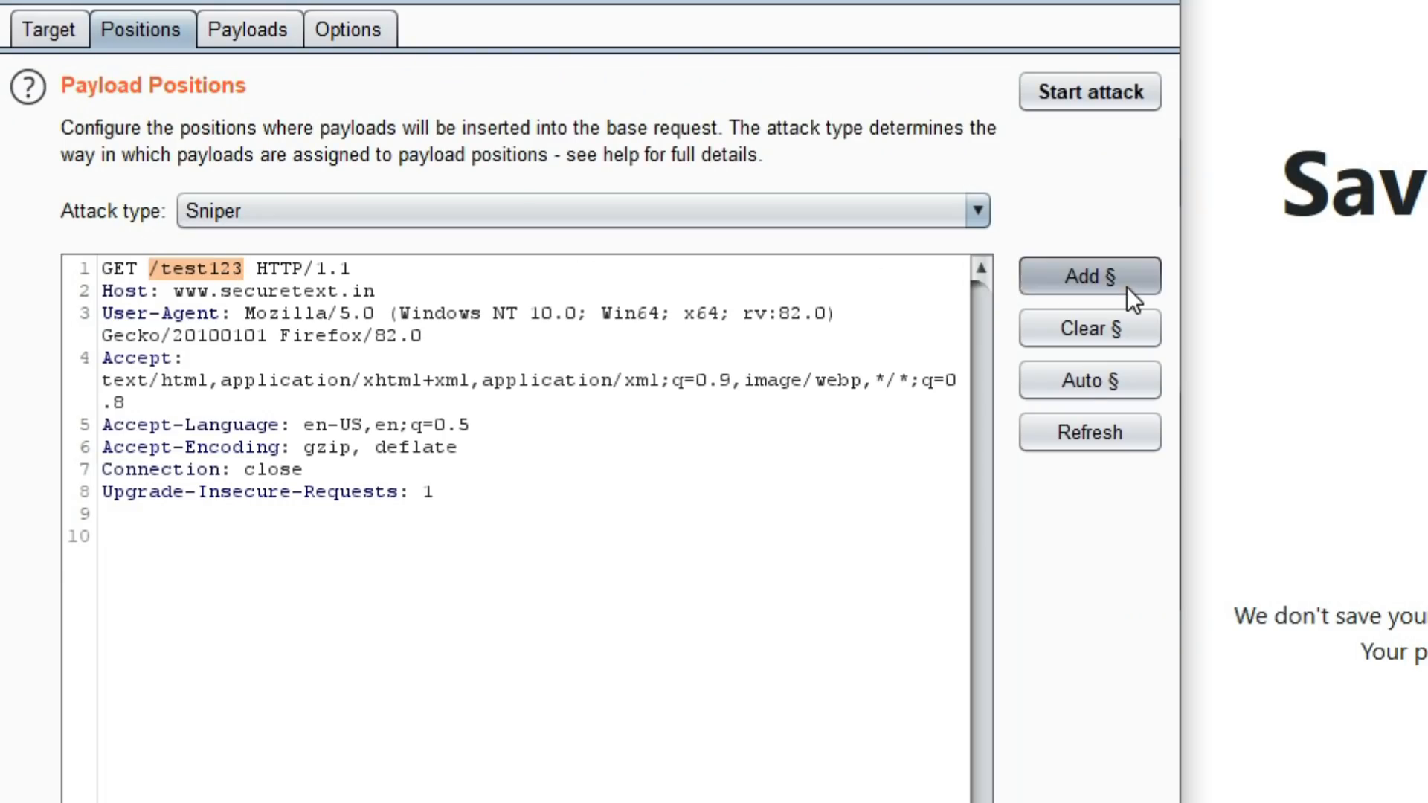
{"action": "left_click", "coordinate": [1088, 91]}
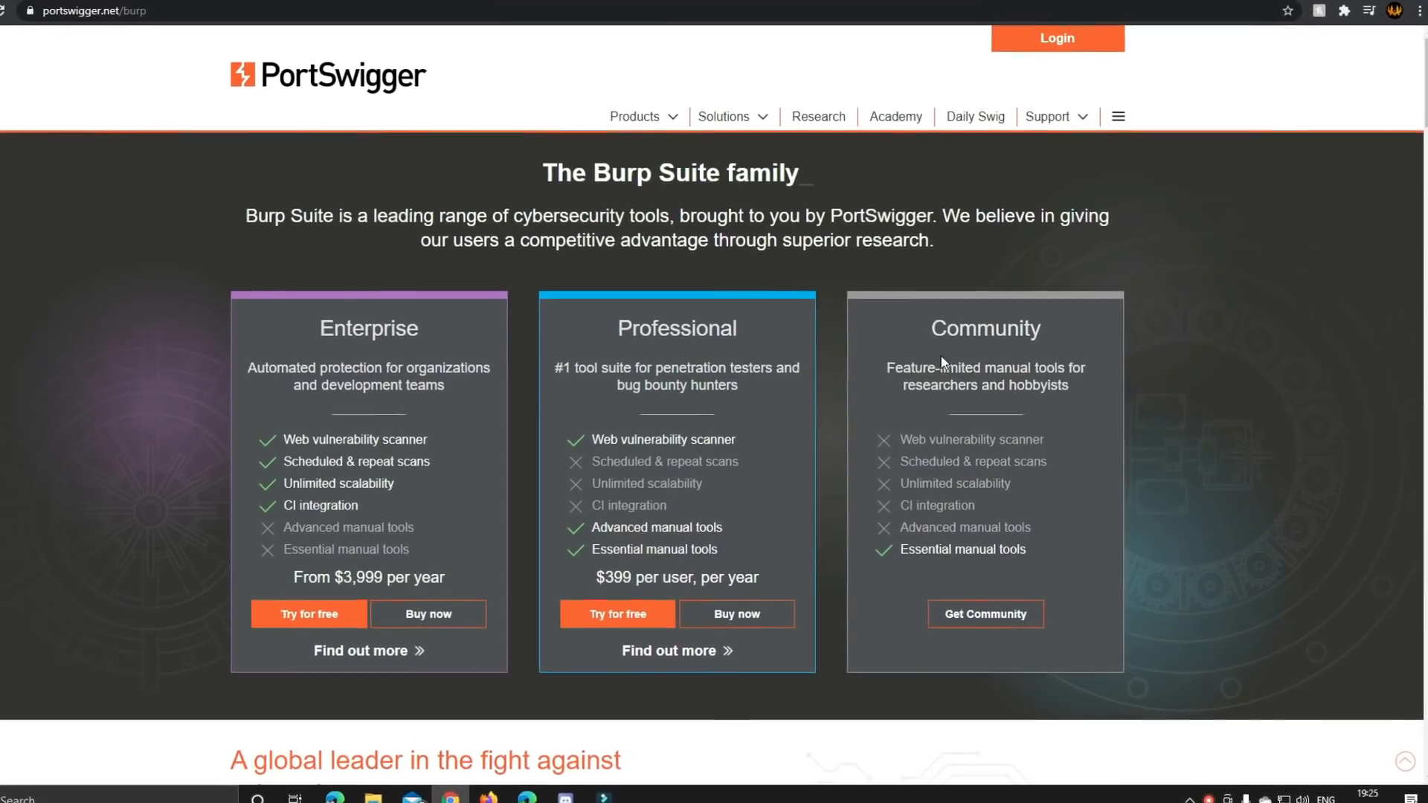
{"action": "scroll", "scroll_direction": "down", "scroll_amount": 3}
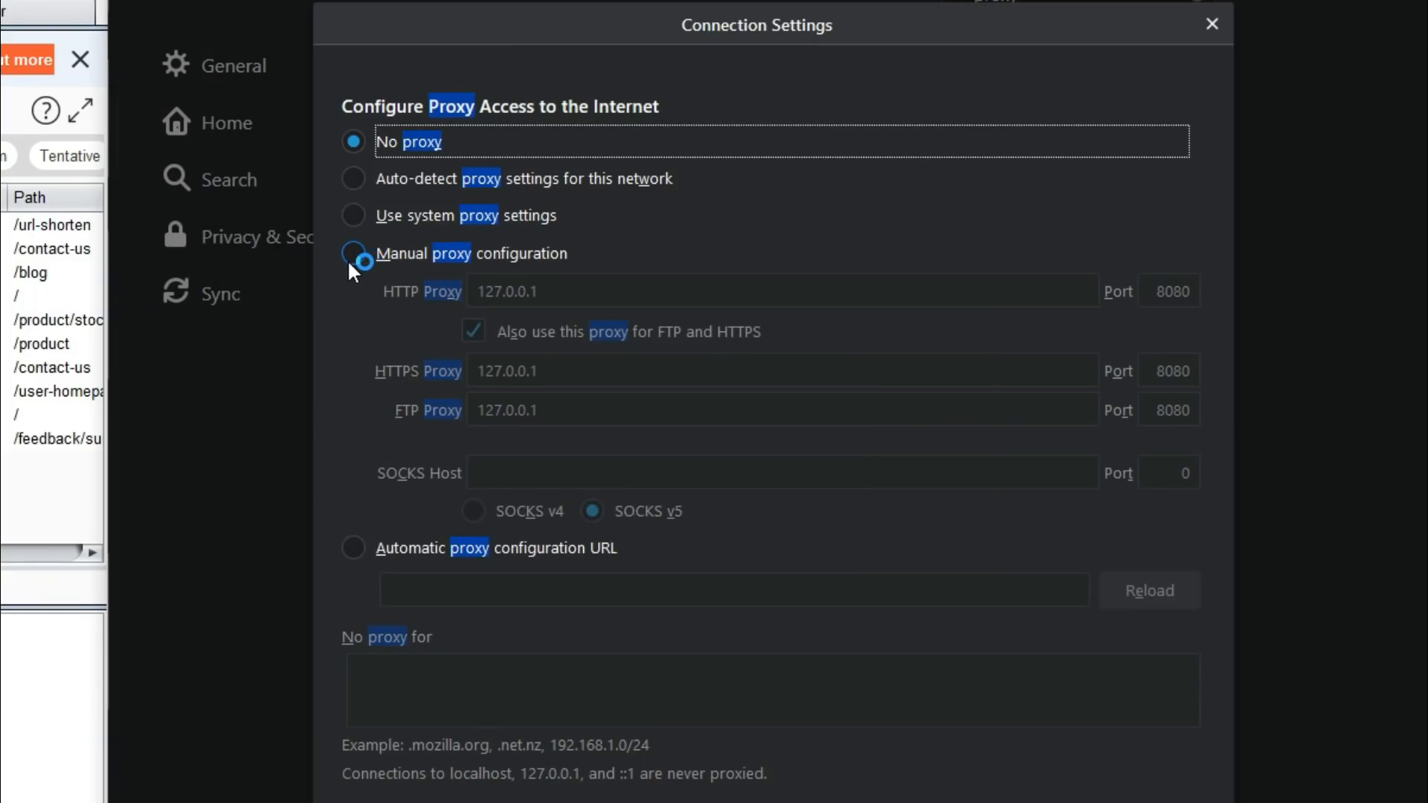
Switch Firefox to a manual HTTP proxy at 127.0.0.1 port 8080 and confirm
{"action": "left_click", "coordinate": [354, 253]}
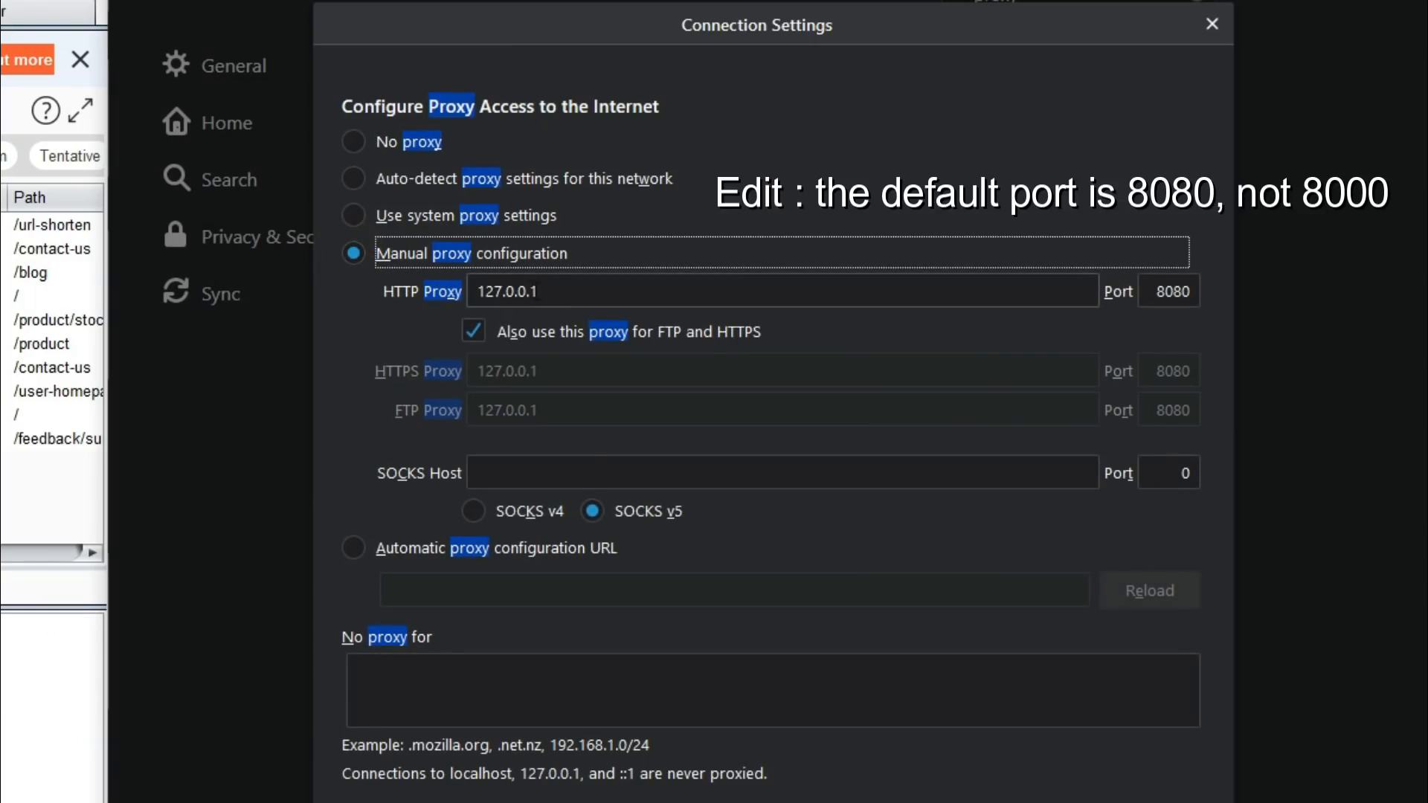
{"action": "left_click", "coordinate": [778, 292]}
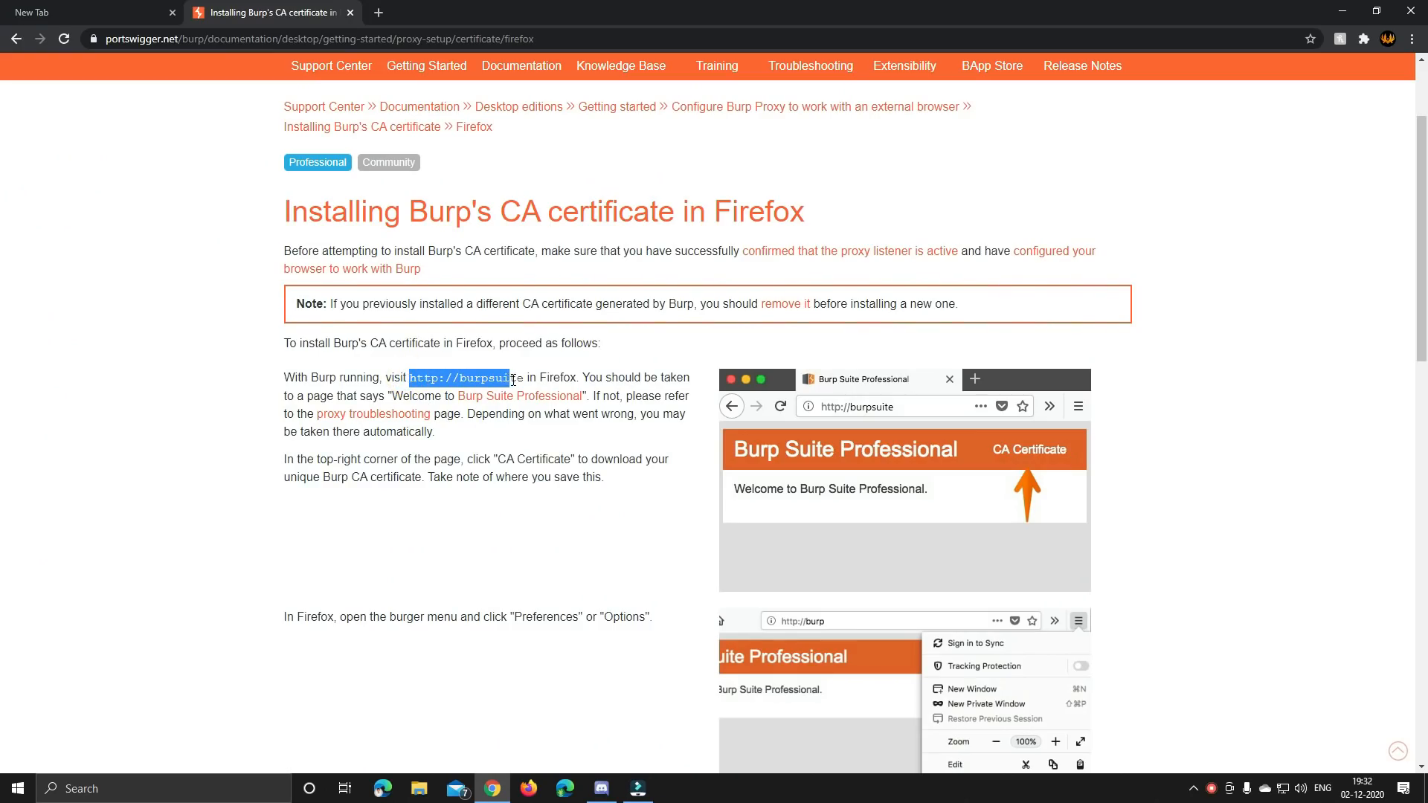
{"action": "left_click", "coordinate": [482, 408]}
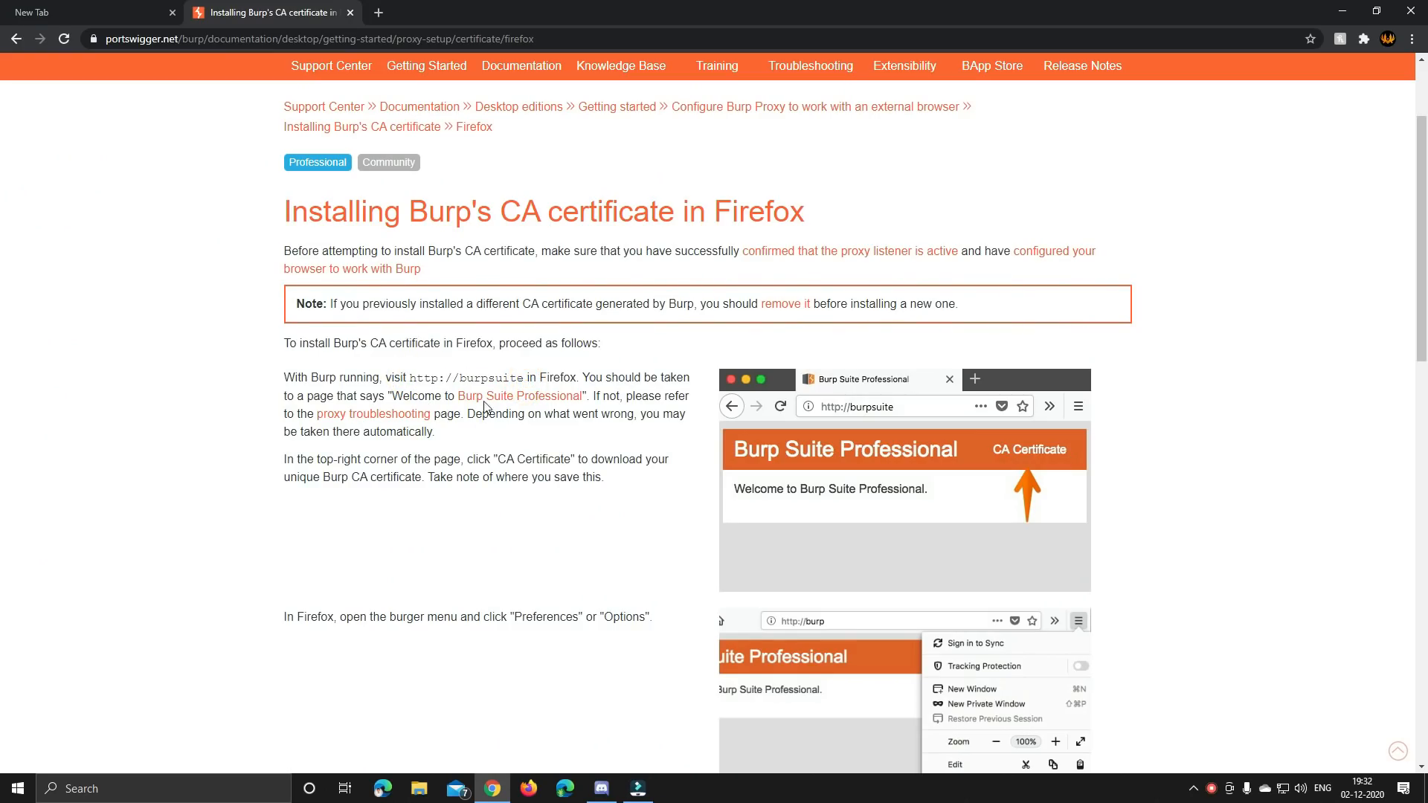
{"action": "scroll", "scroll_direction": "down", "scroll_amount": 3}
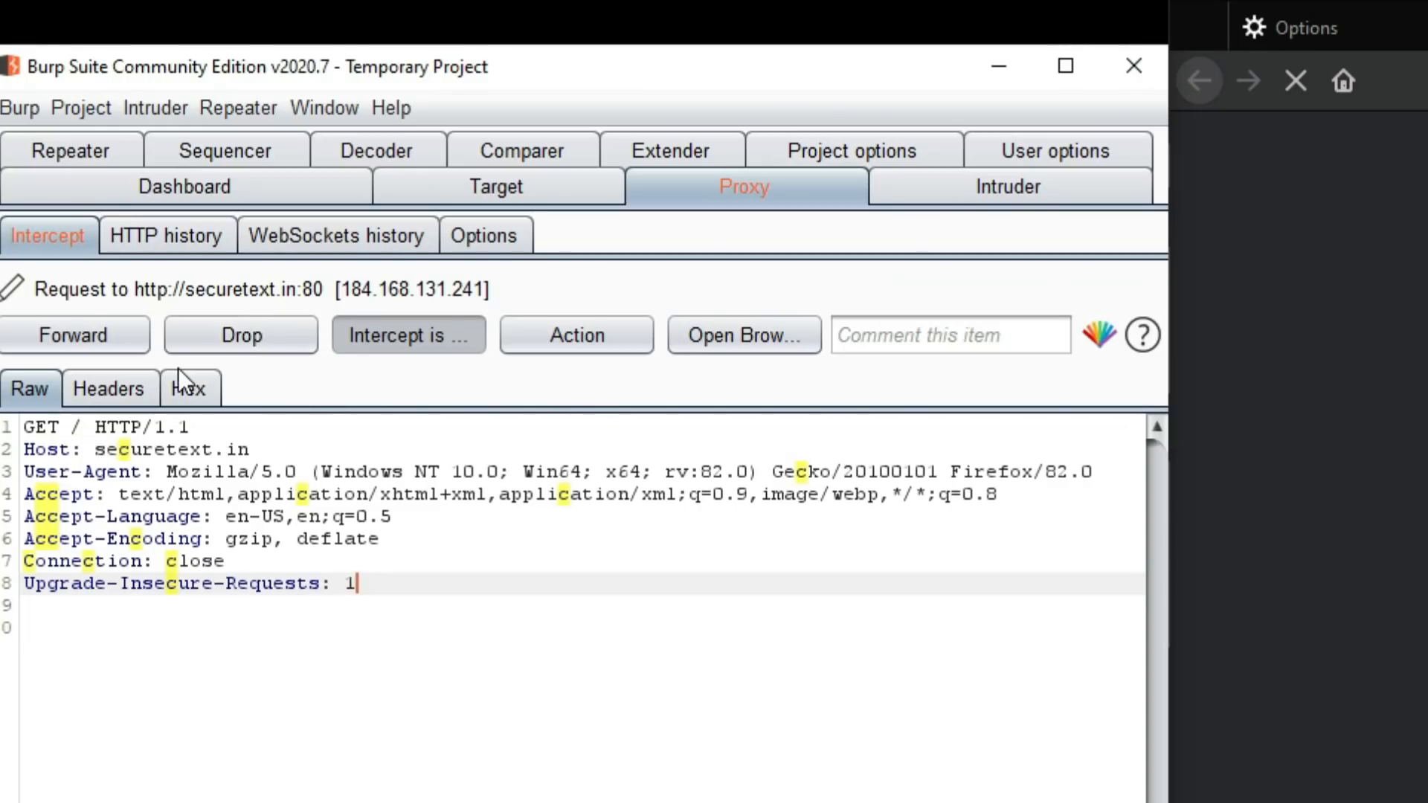
Hold the browser's GET request to securetext.in in Burp's Proxy intercept to view its raw headers
{"action": "left_click", "coordinate": [74, 334]}
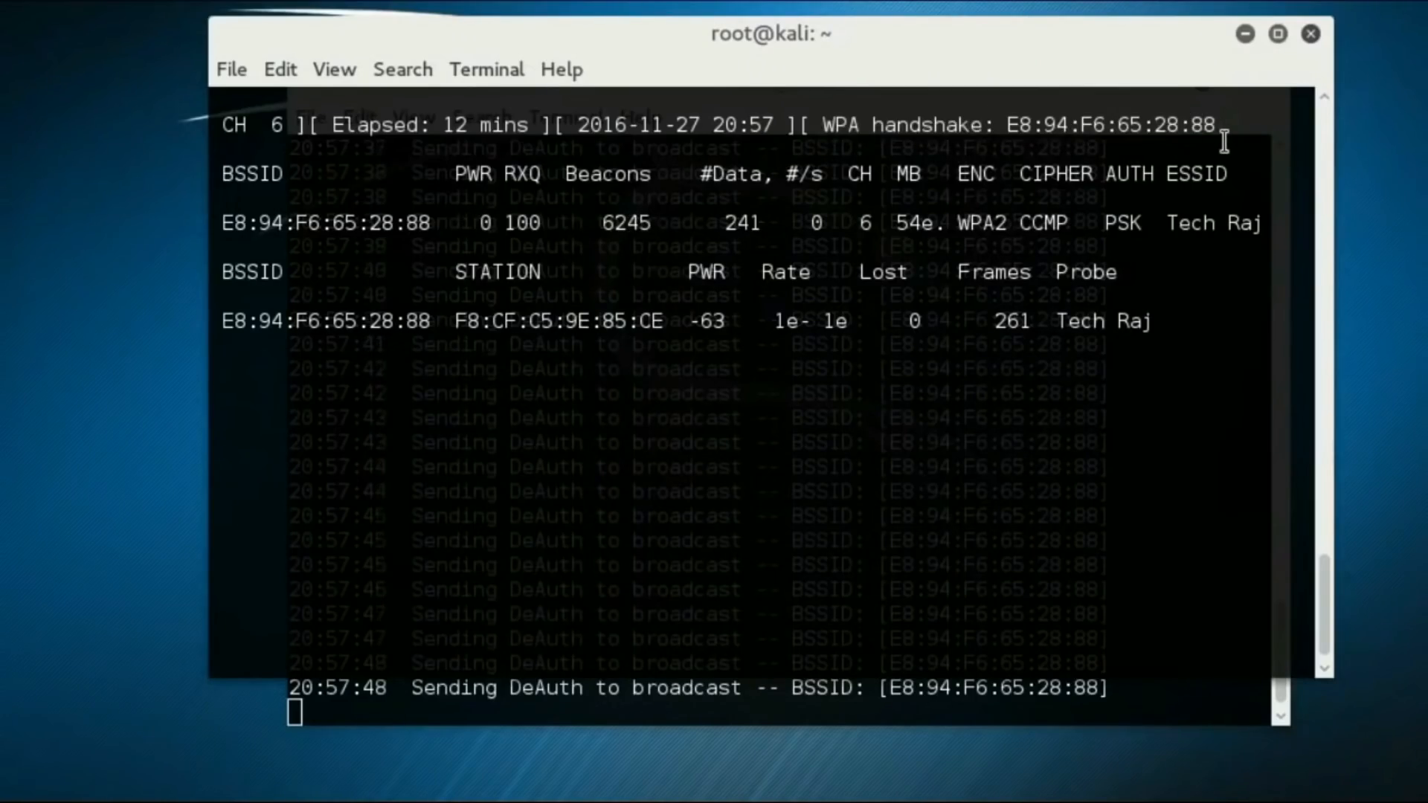
{"action": "mouse_move", "coordinate": [1171, 14]}
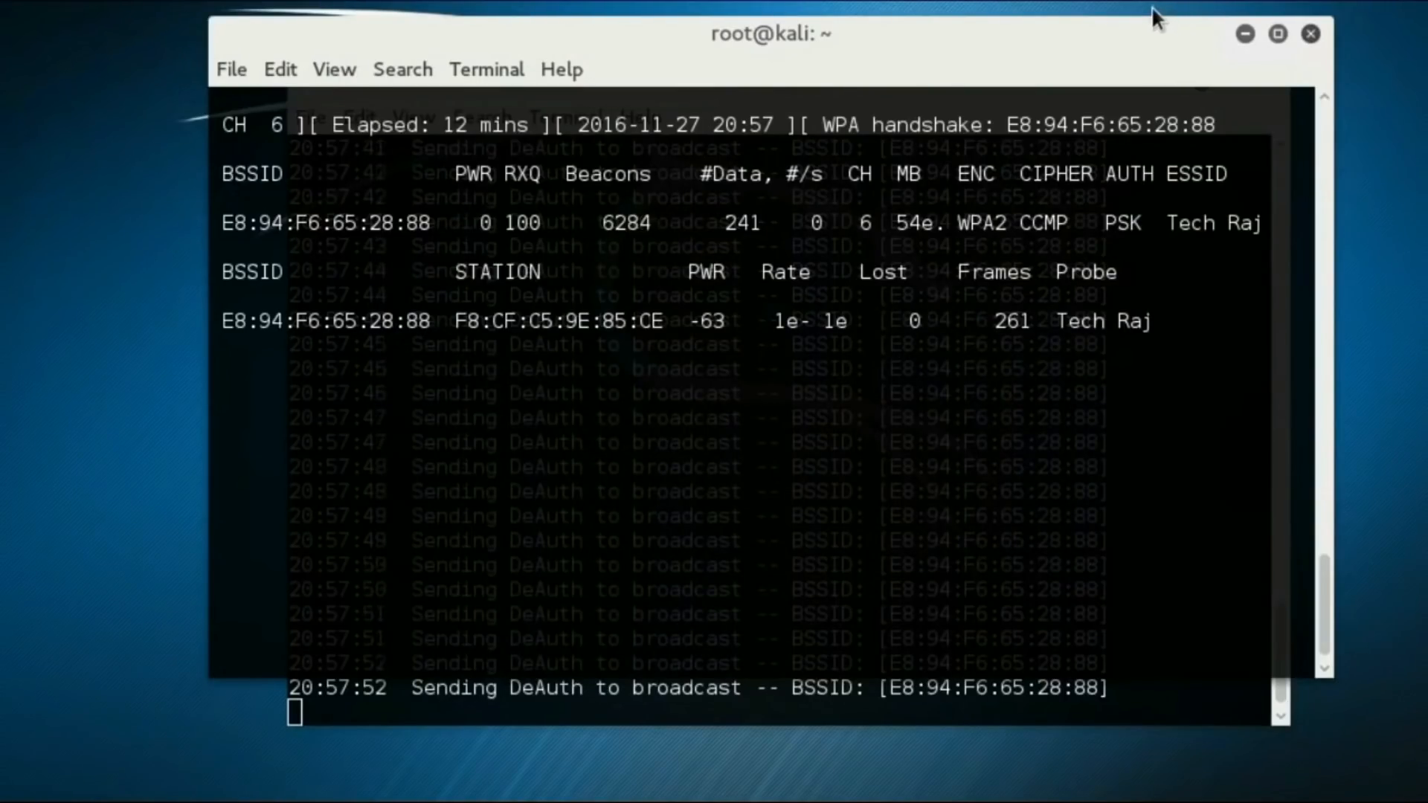
{"action": "right_click", "coordinate": [865, 254]}
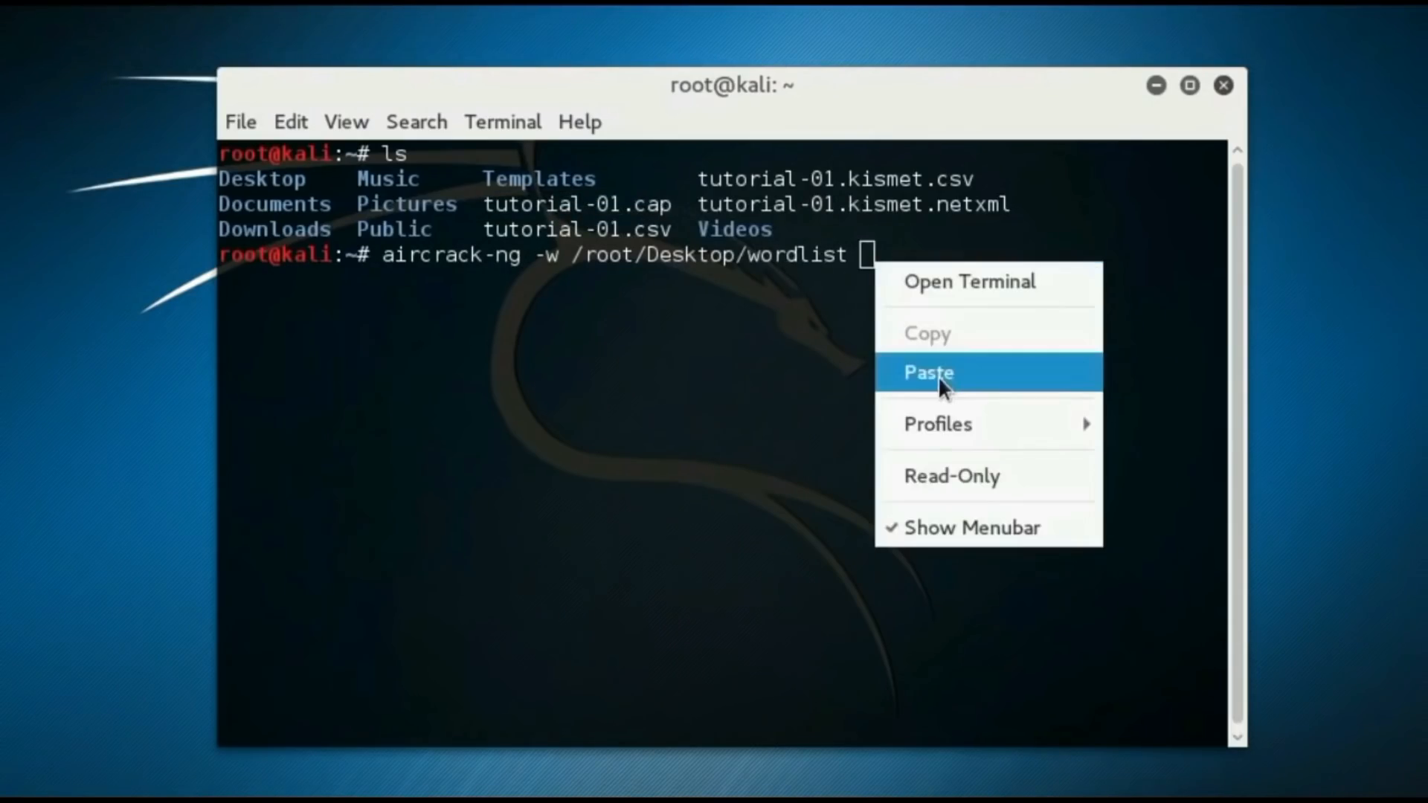
{"action": "left_click", "coordinate": [926, 371]}
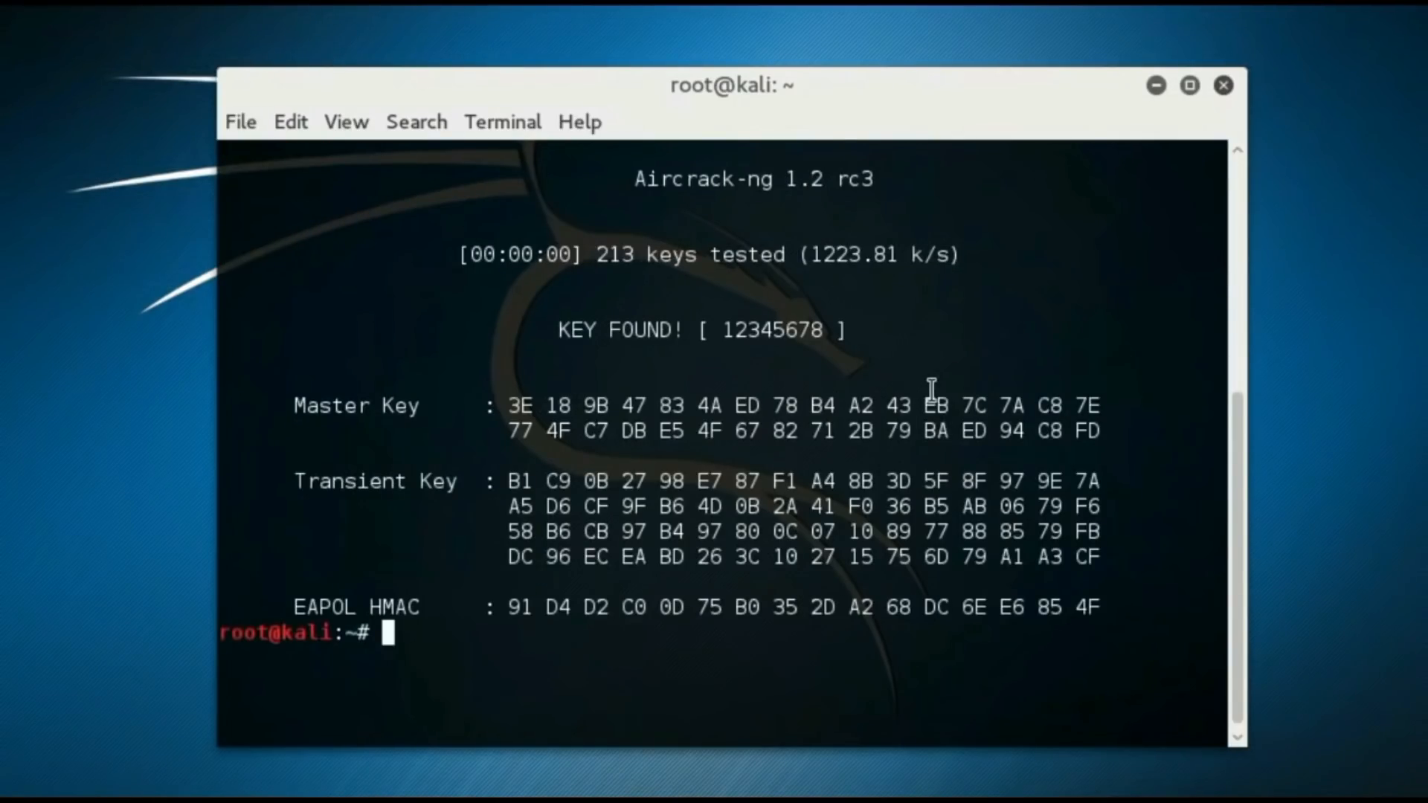
{"action": "mouse_move", "coordinate": [700, 361]}
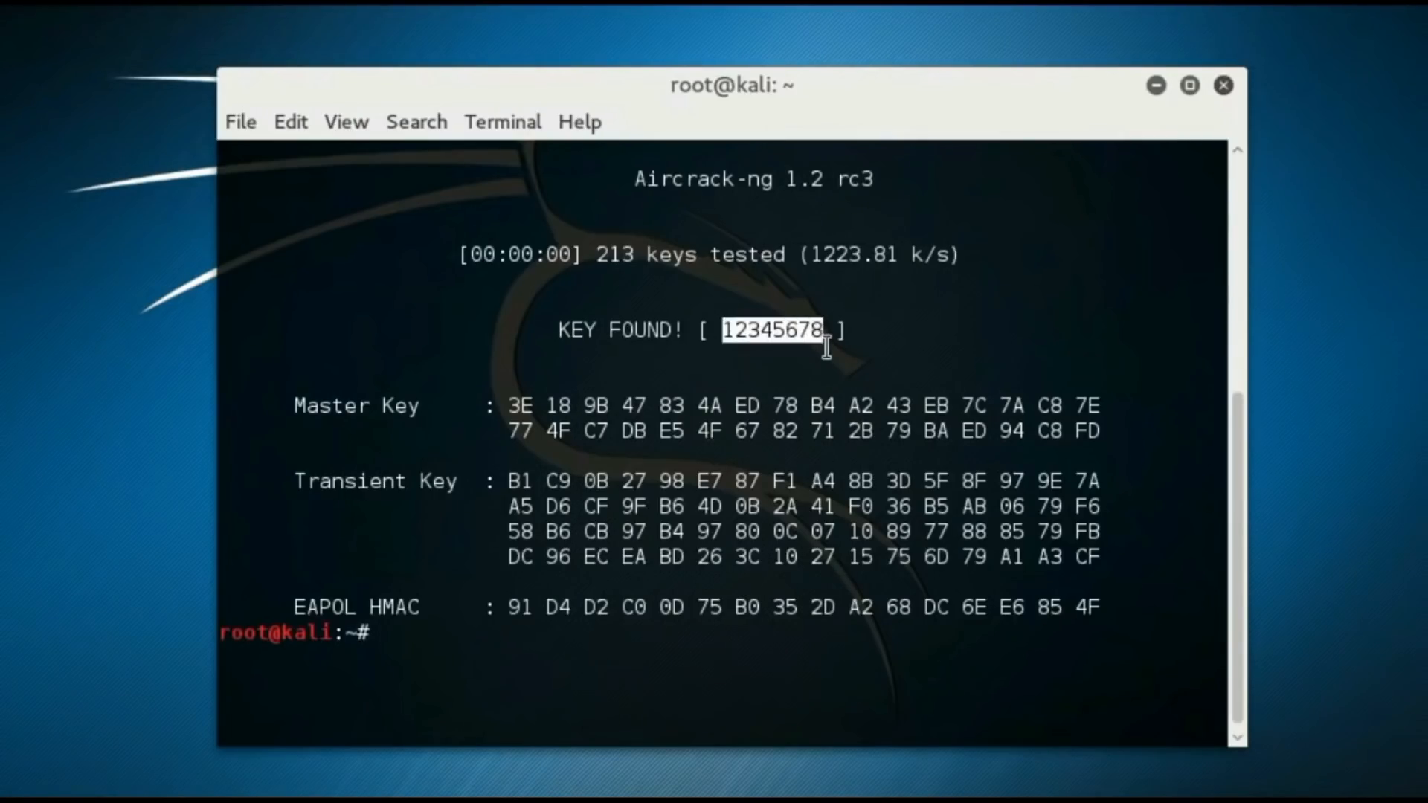
{"action": "mouse_move", "coordinate": [866, 378]}
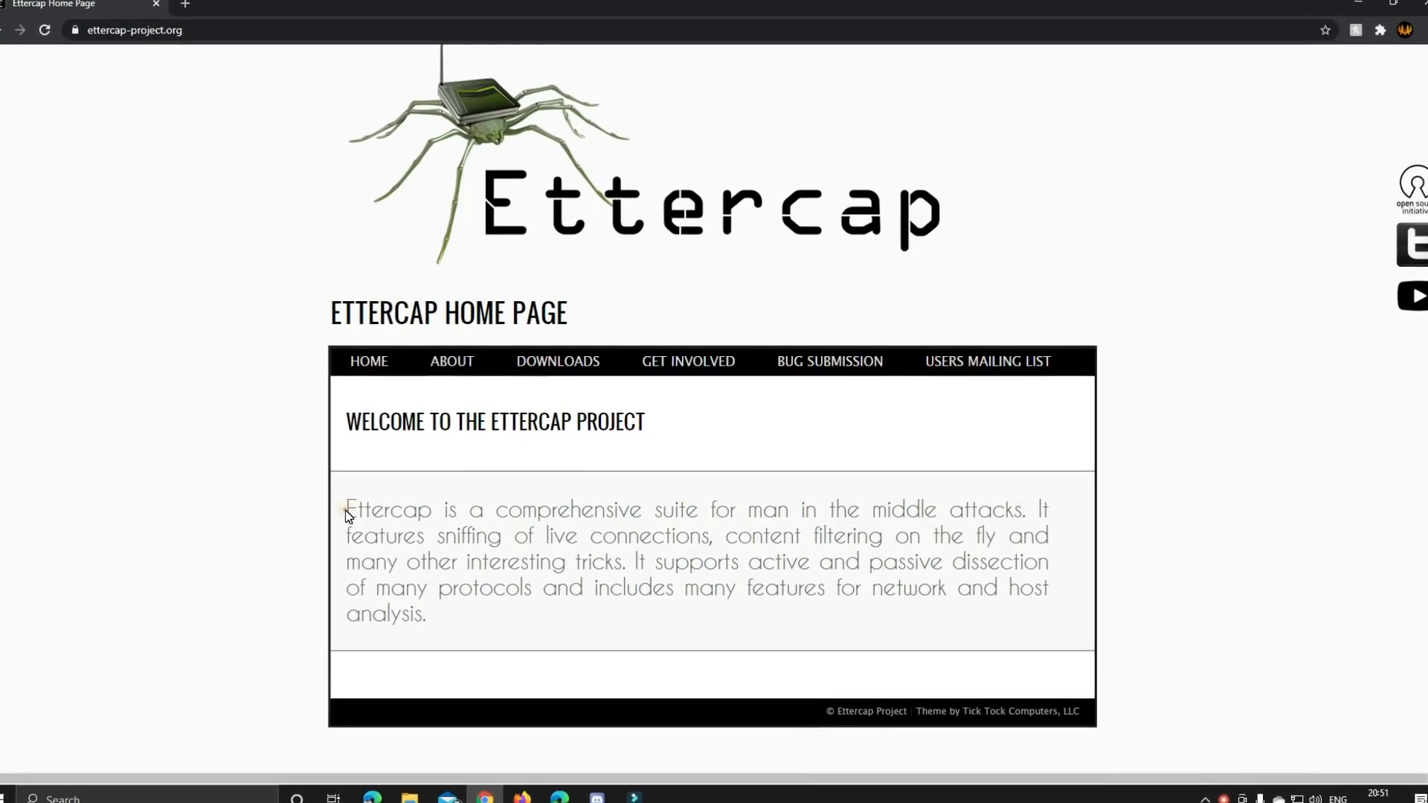
Highlight the Ettercap description and scroll the downloads page to the Previous Versions table
{"action": "left_click_drag", "start_coordinate": [347, 508], "coordinate": [870, 519]}
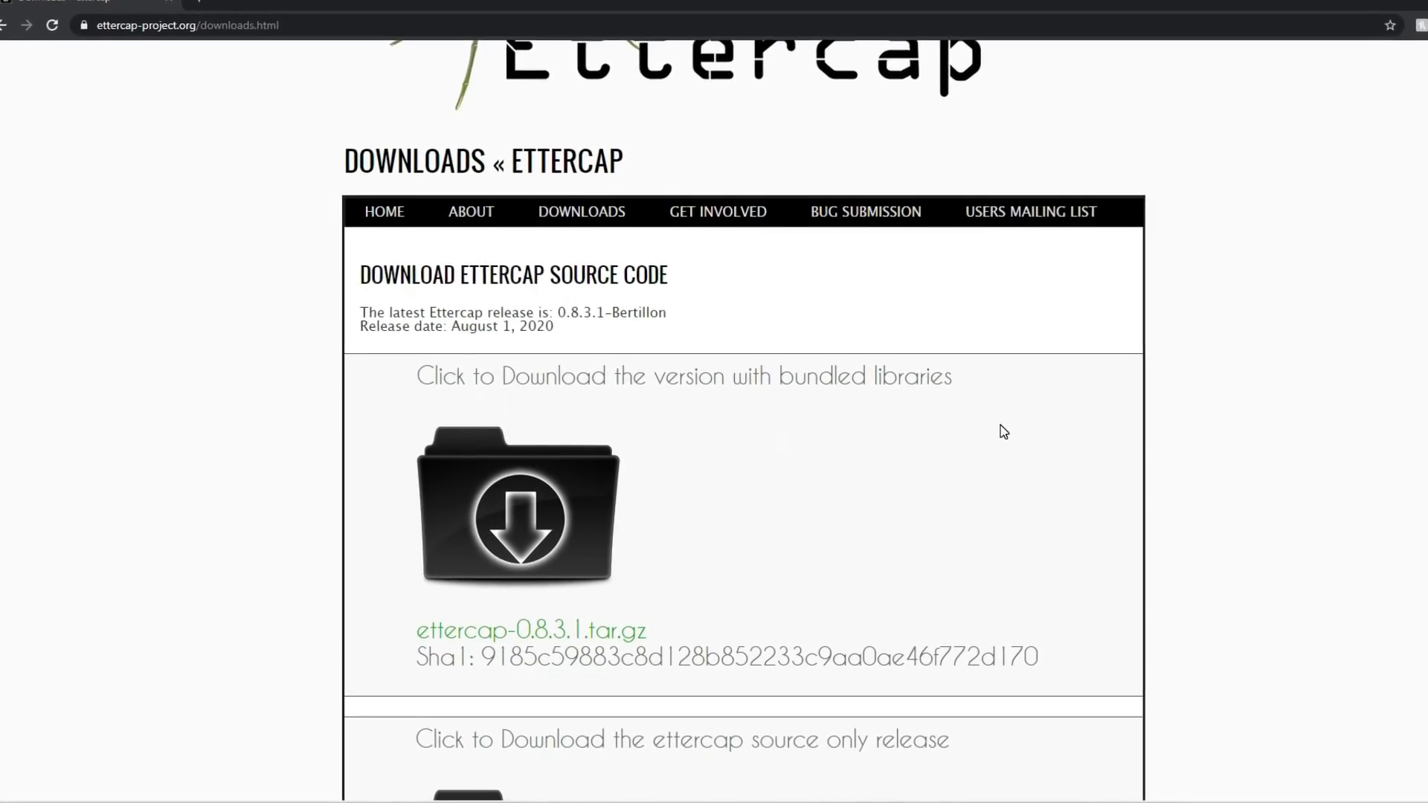
{"action": "scroll", "scroll_direction": "down", "scroll_amount": 3}
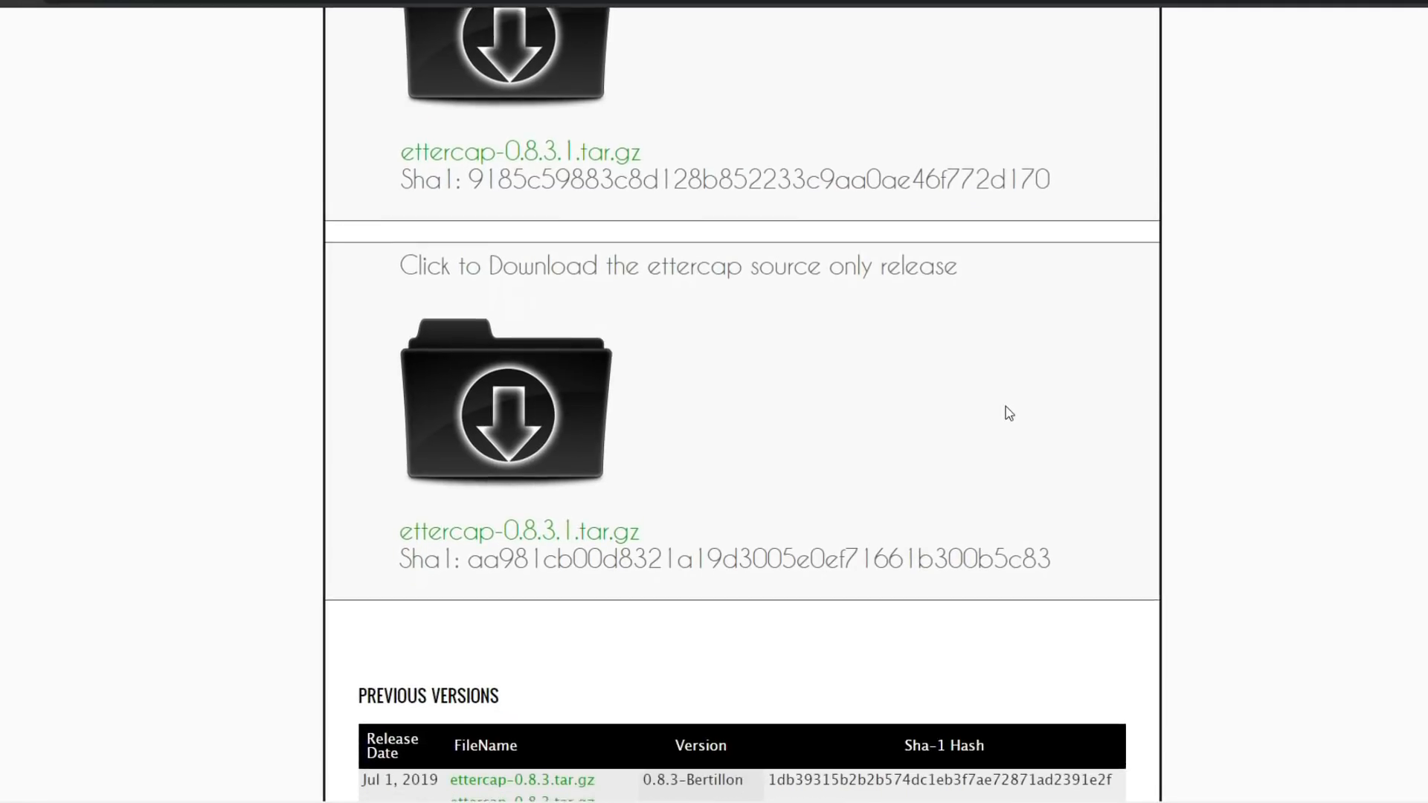
{"action": "scroll", "scroll_direction": "down", "scroll_amount": 3}
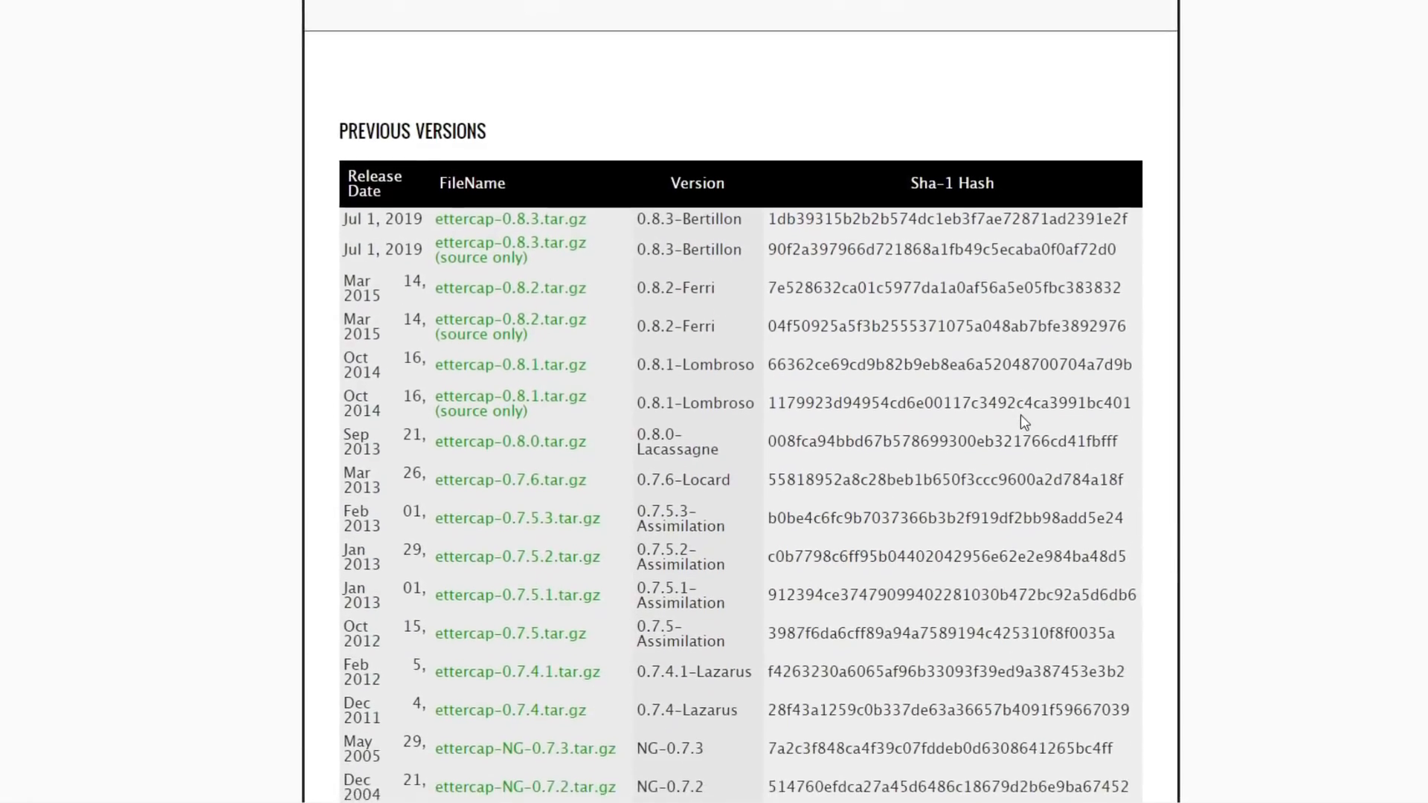
{"action": "scroll", "scroll_direction": "down", "scroll_amount": 3}
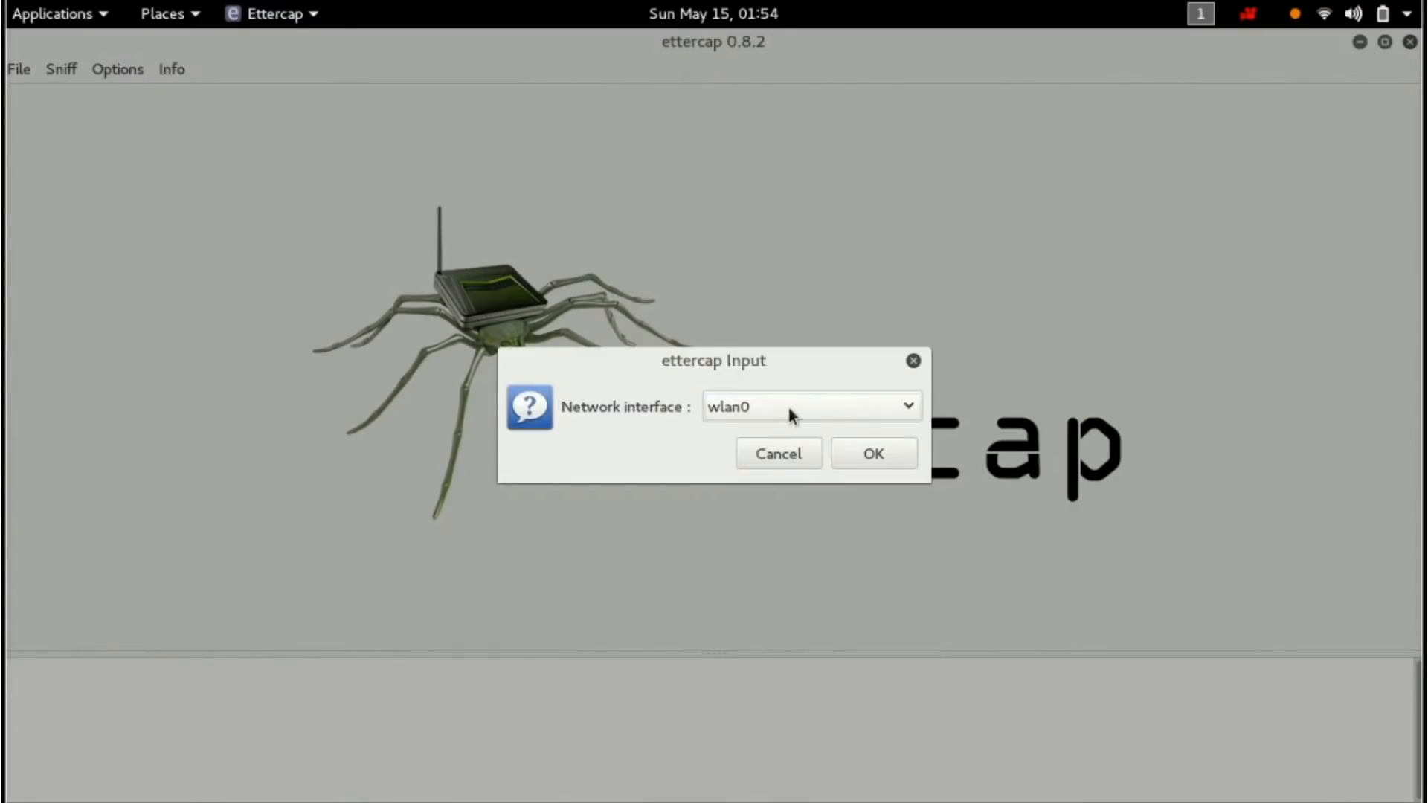
{"action": "left_click", "coordinate": [871, 454]}
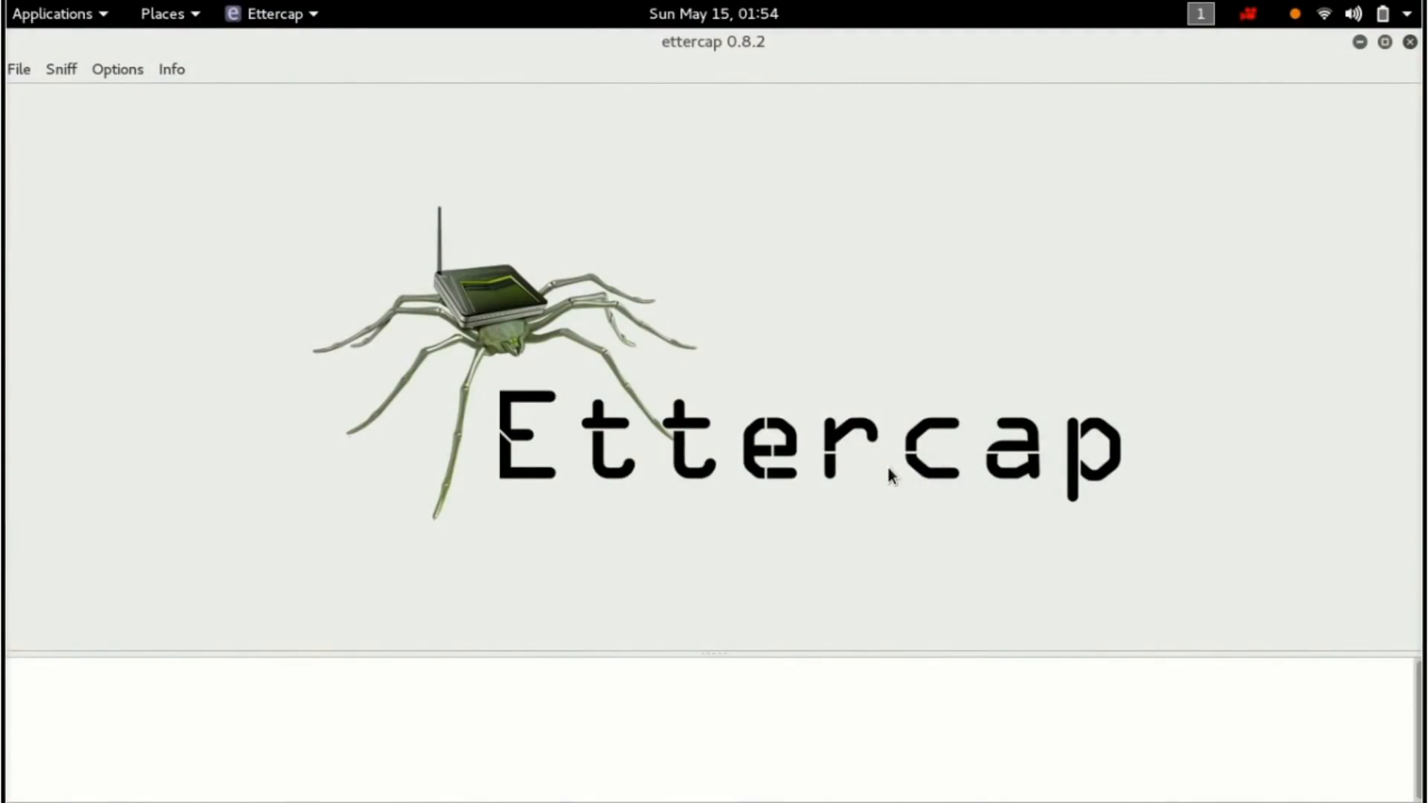
{"action": "left_click", "coordinate": [137, 70]}
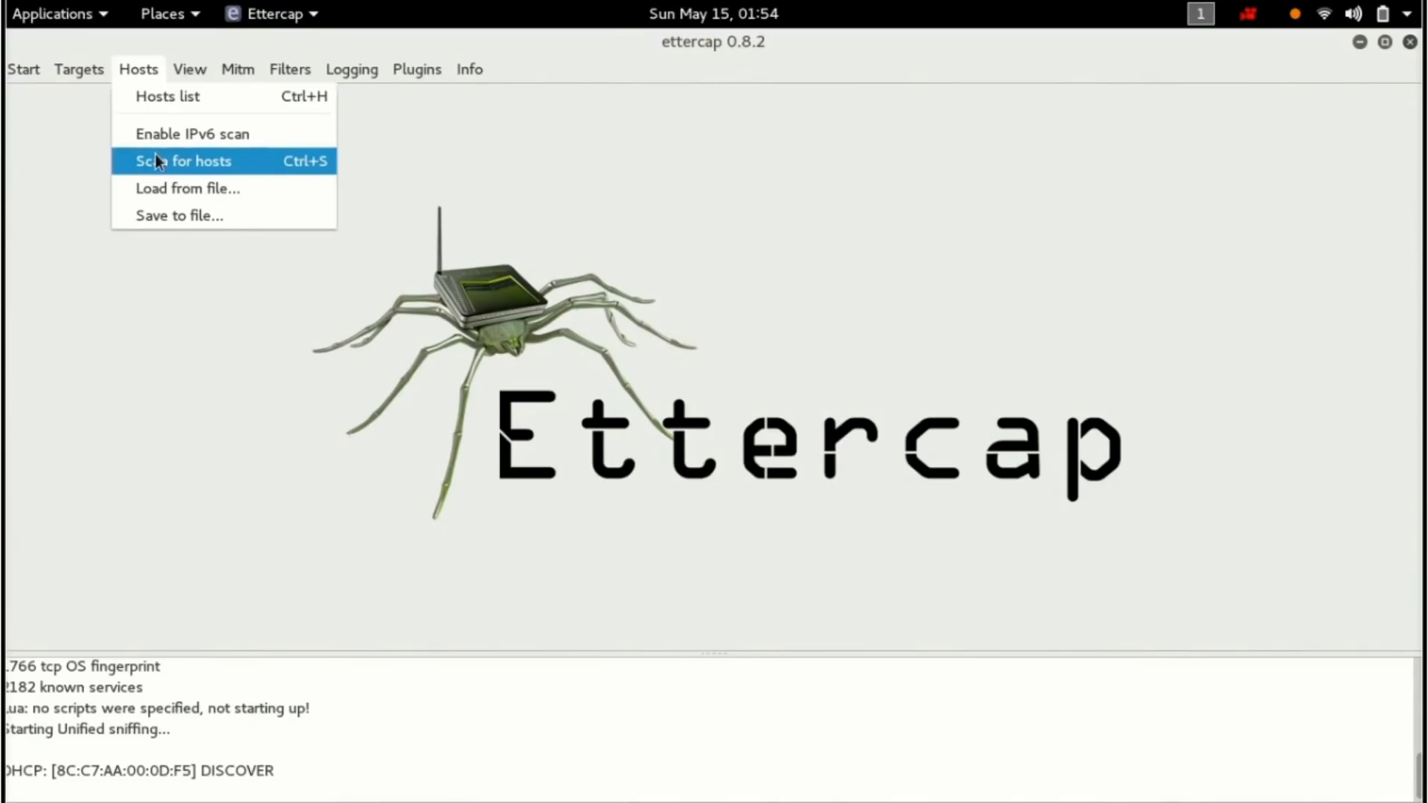
{"action": "left_click", "coordinate": [181, 160]}
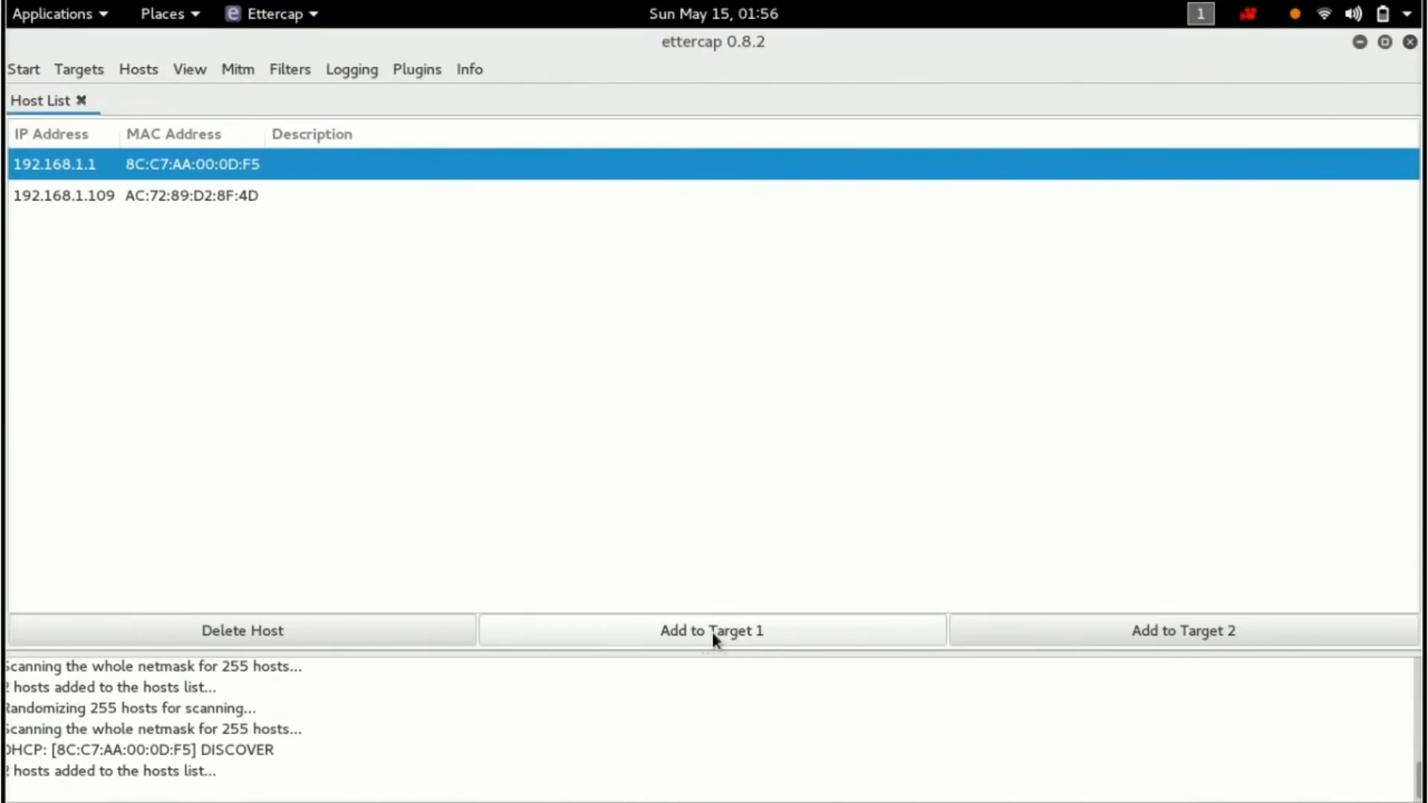
{"action": "left_click", "coordinate": [711, 630]}
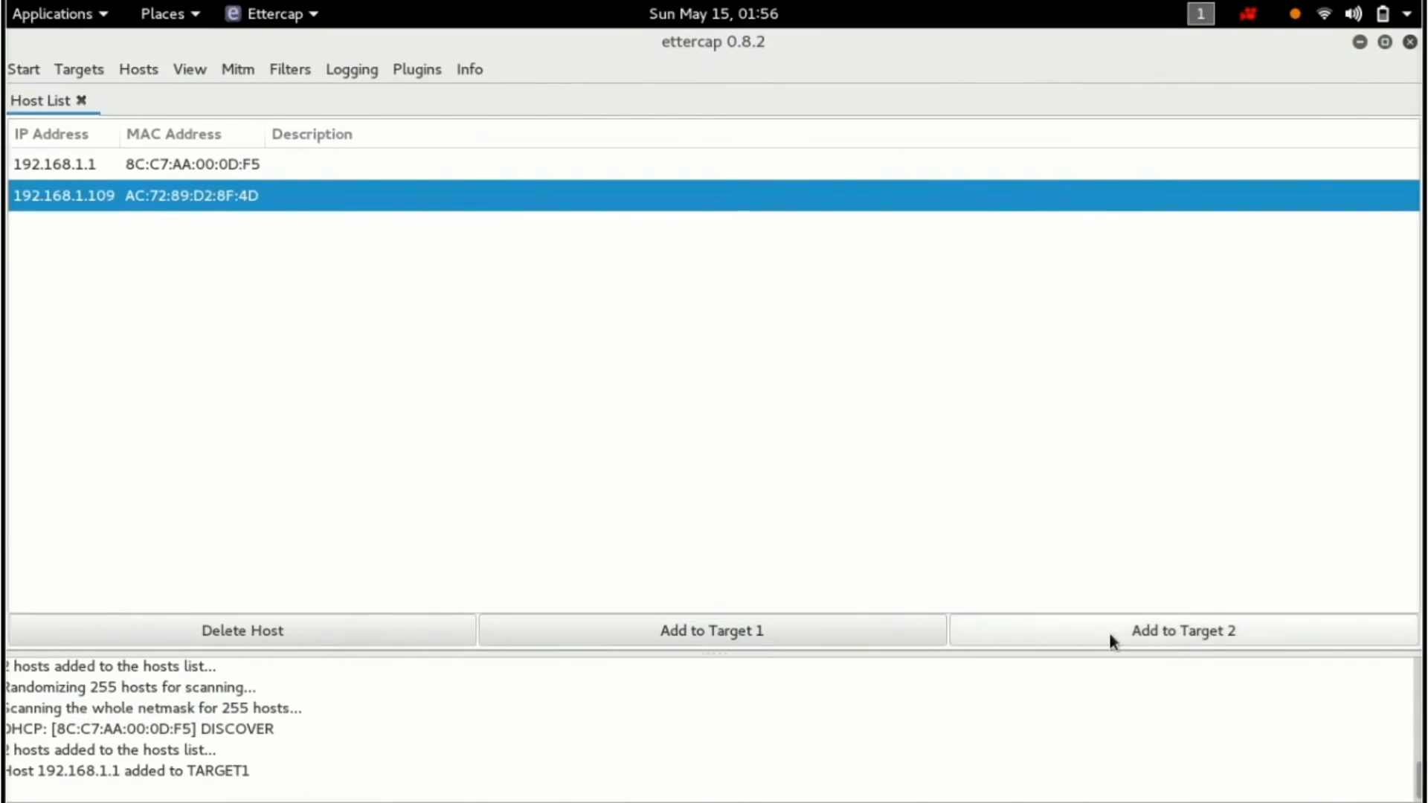
{"action": "left_click", "coordinate": [1182, 630]}
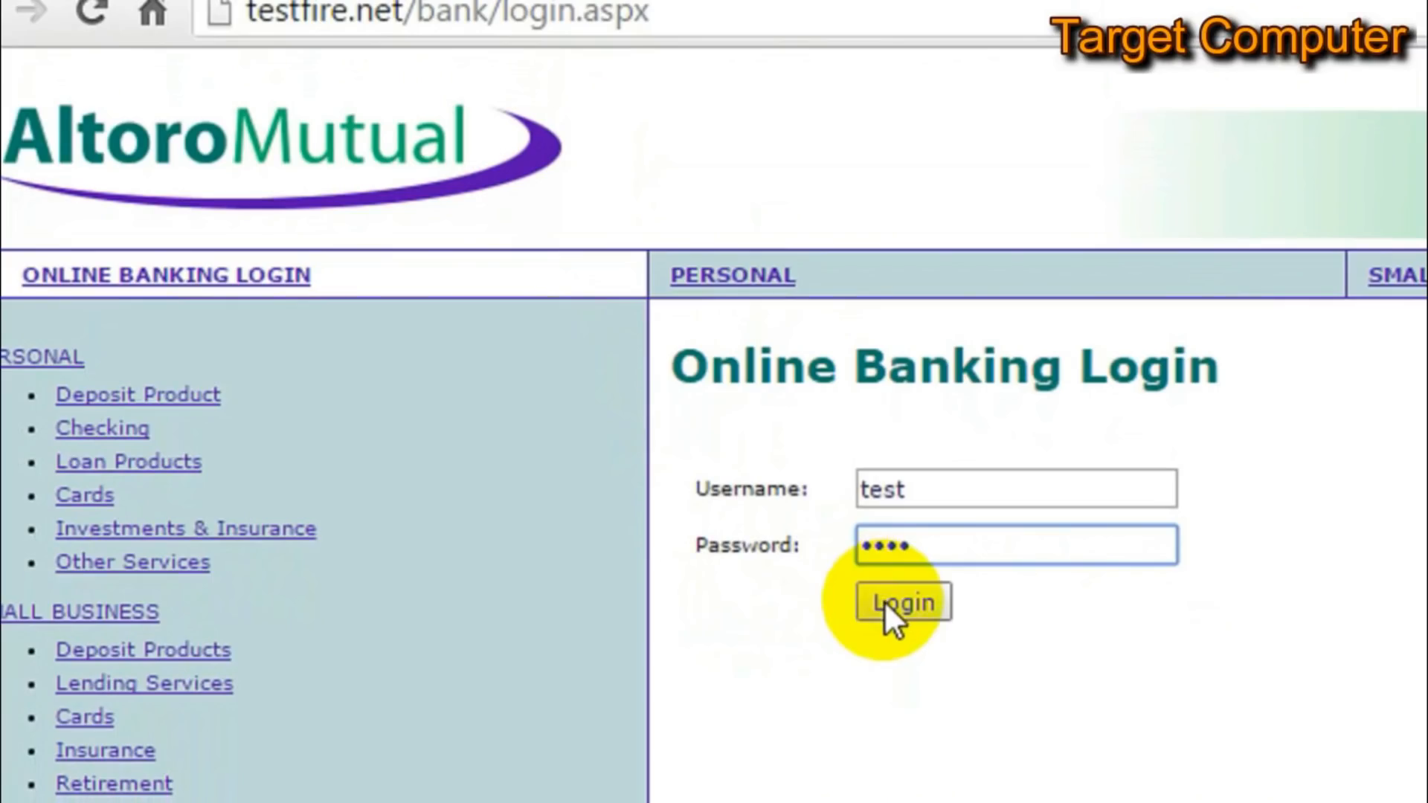
{"action": "left_click", "coordinate": [901, 602]}
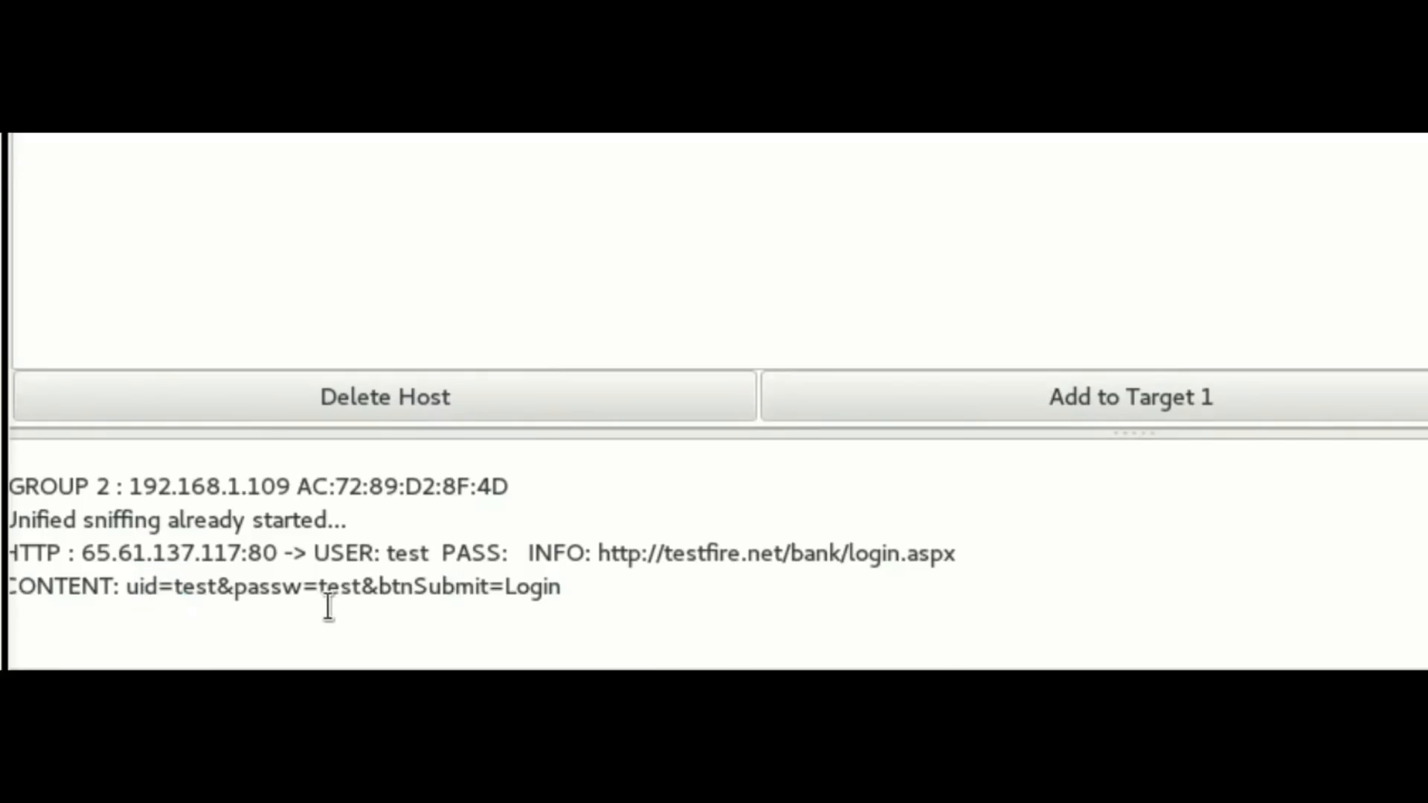
{"action": "double_click", "coordinate": [337, 586]}
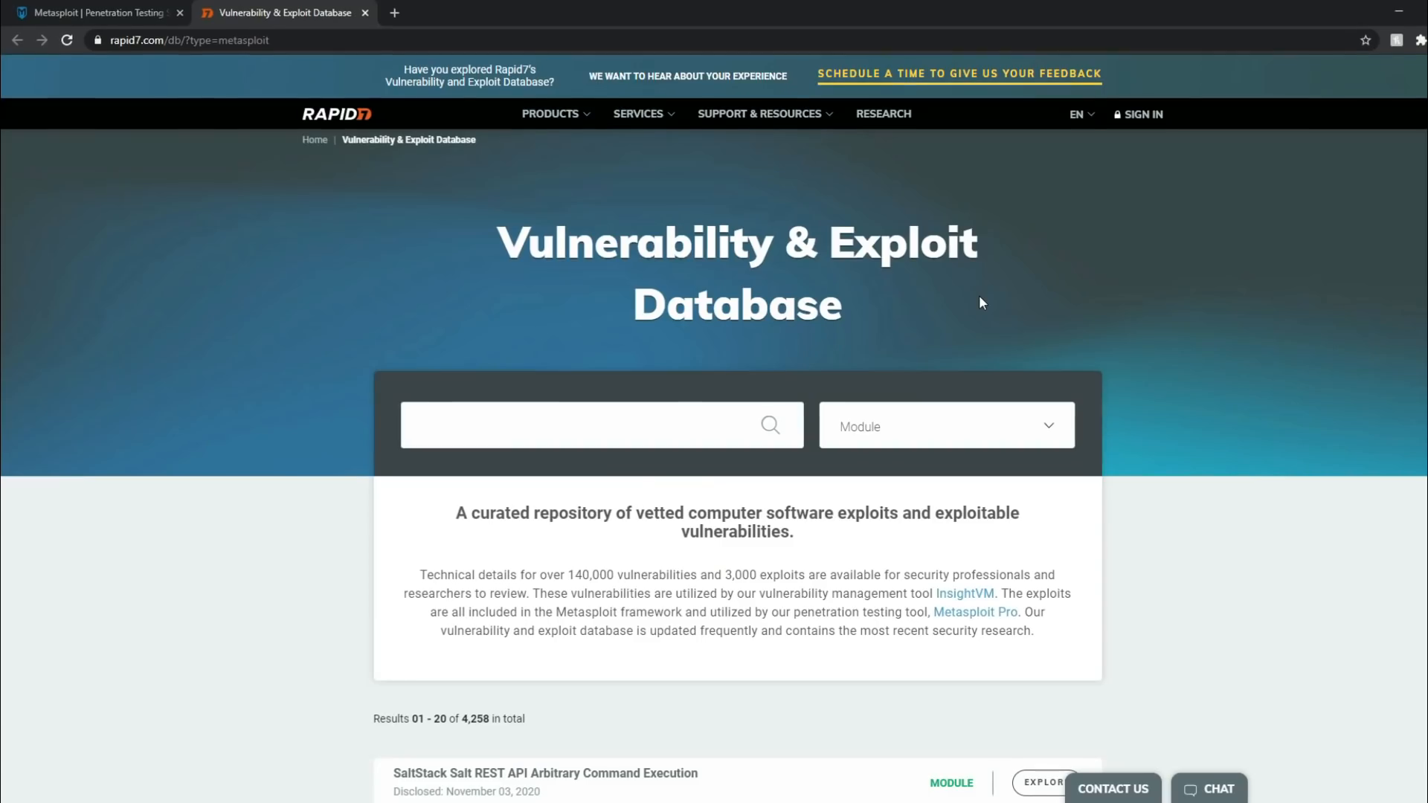
Scroll Rapid7's exploit database results and open the DOUBLEPULSAR Payload Execution and Neutralization module page
{"action": "scroll", "scroll_direction": "down", "scroll_amount": 3}
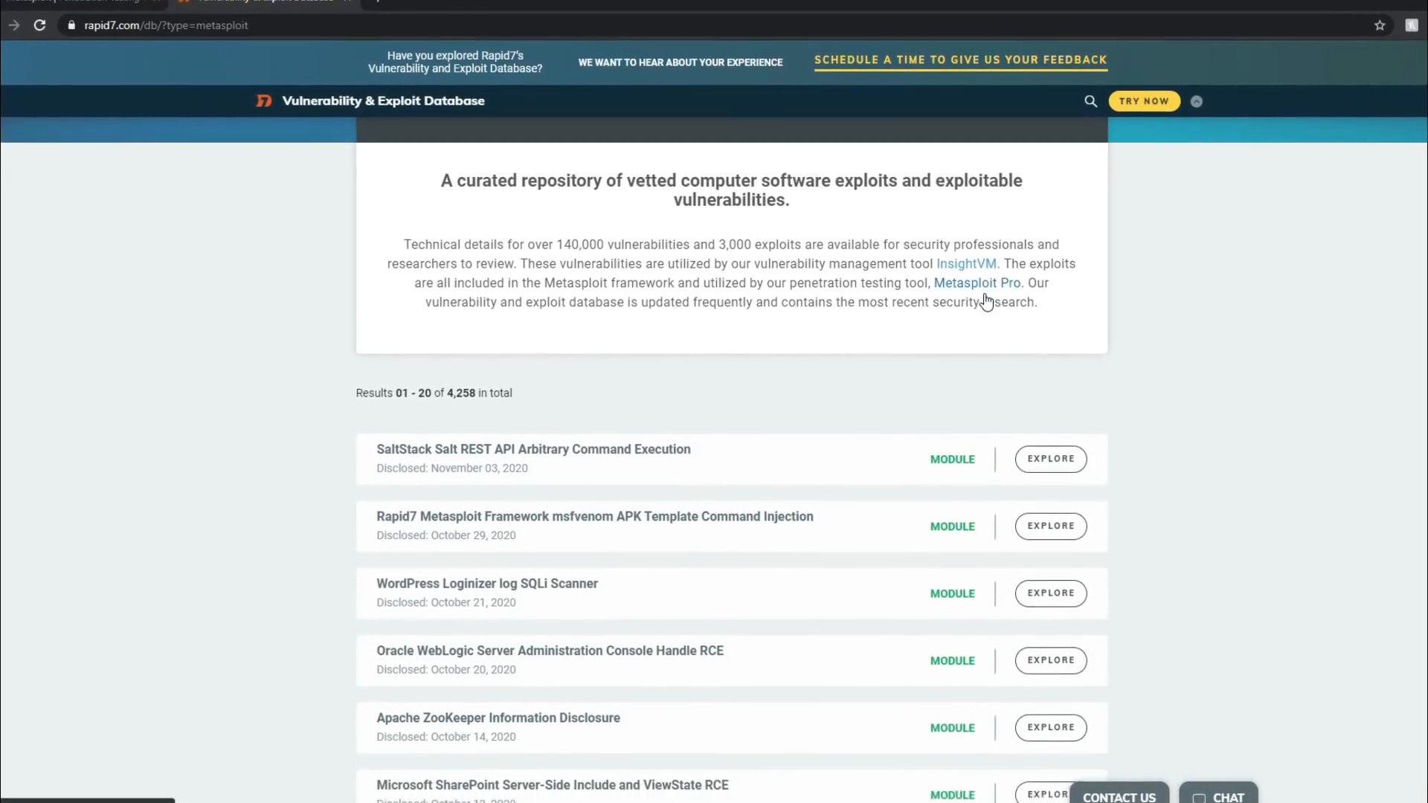
{"action": "scroll", "scroll_direction": "down", "scroll_amount": 3}
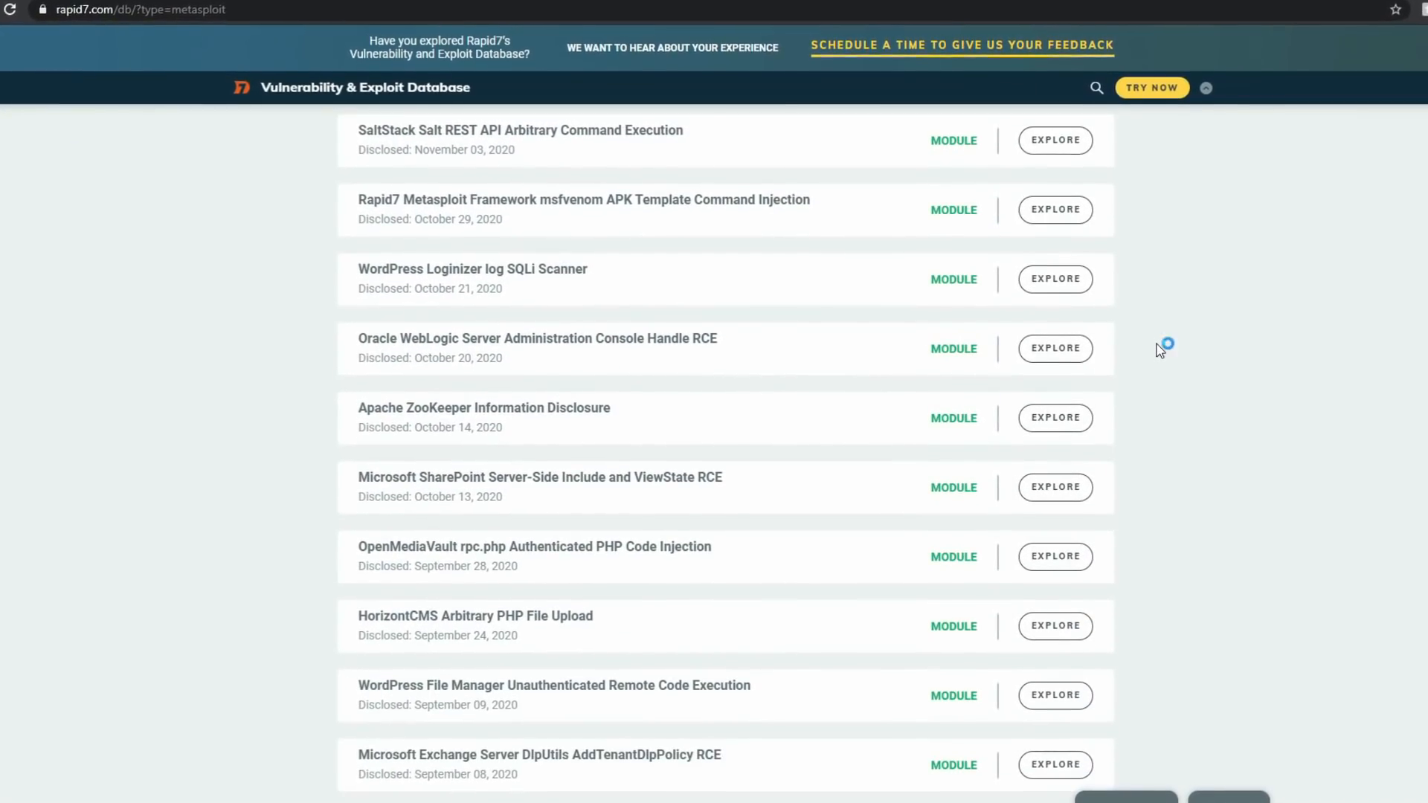
{"action": "scroll", "scroll_direction": "down", "scroll_amount": 3}
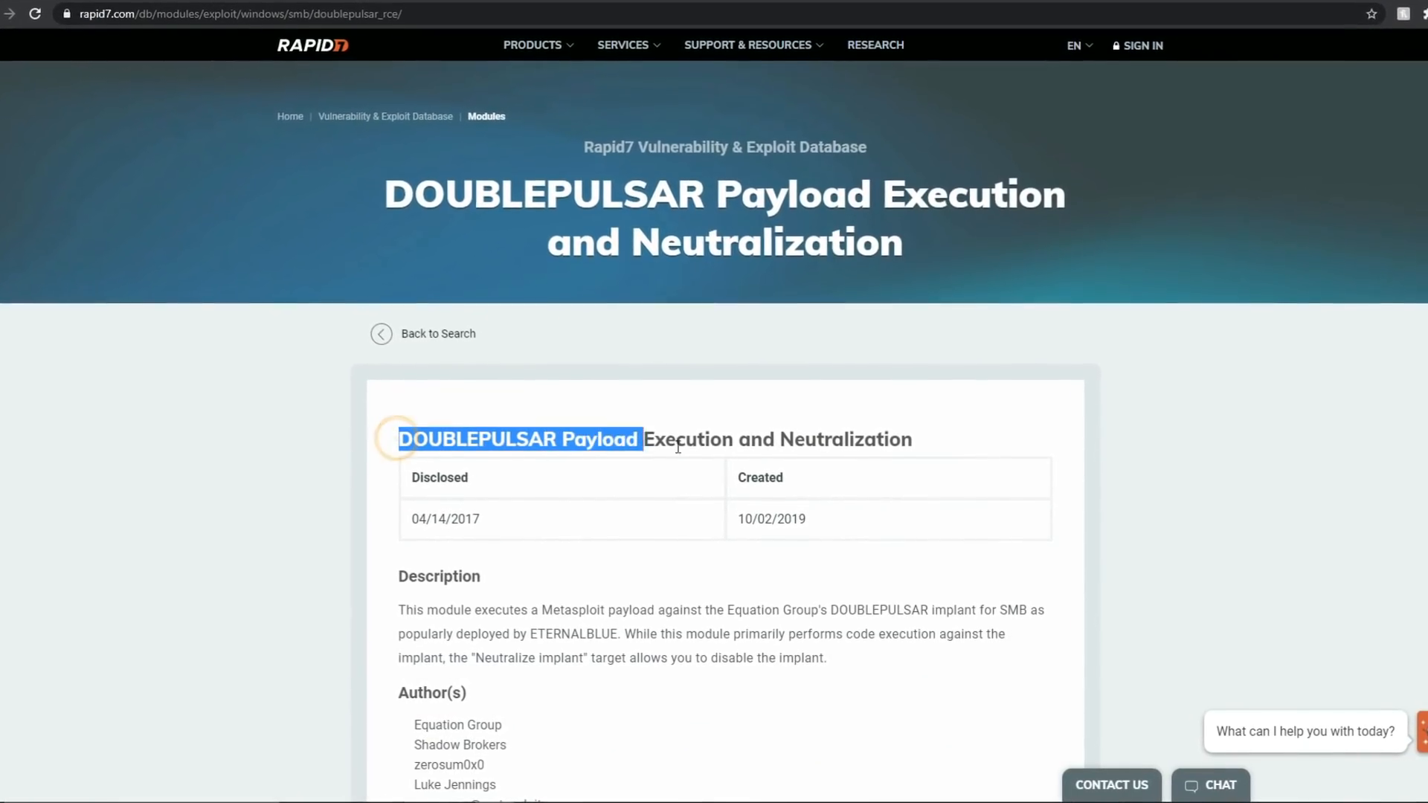
{"action": "scroll", "scroll_direction": "down", "scroll_amount": 3}
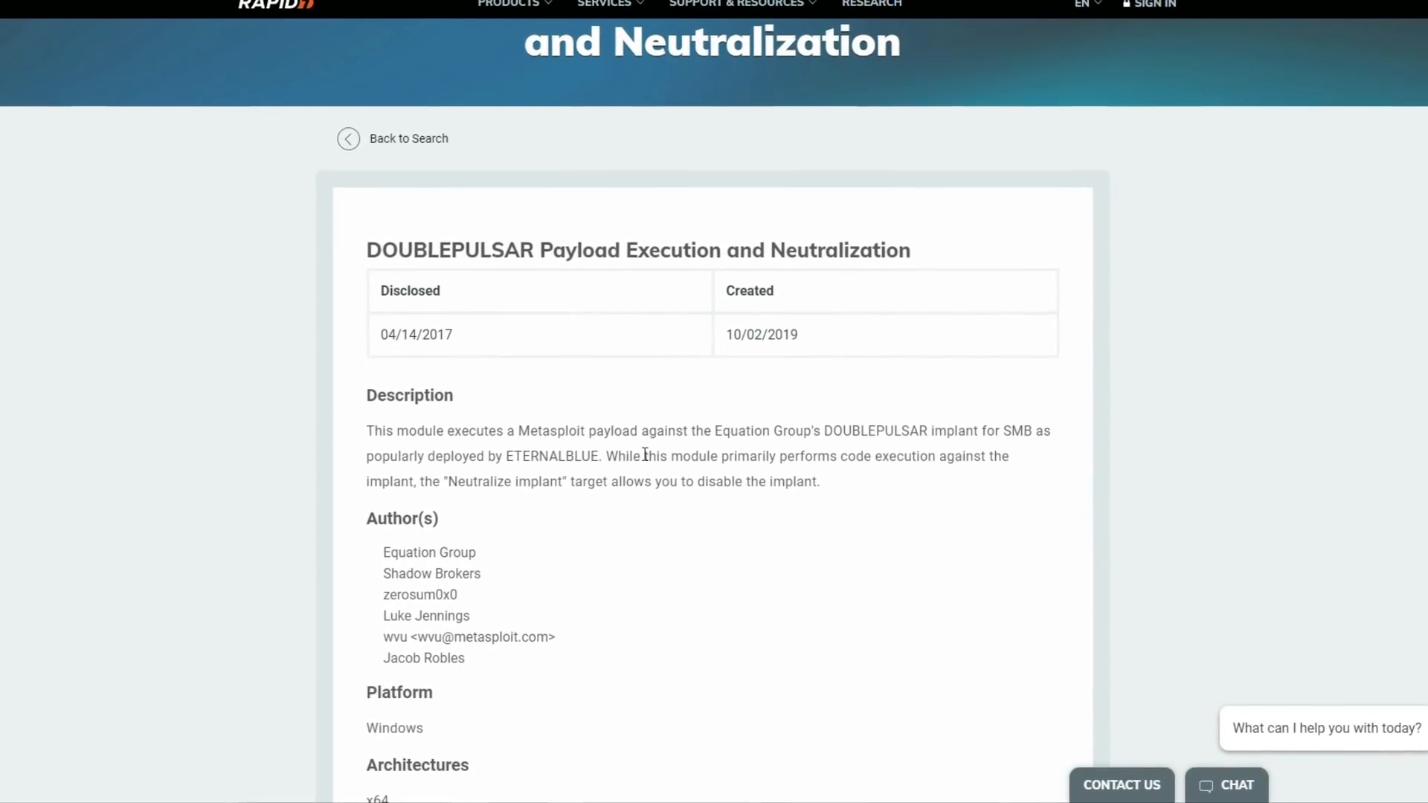
{"action": "double_click", "coordinate": [540, 455]}
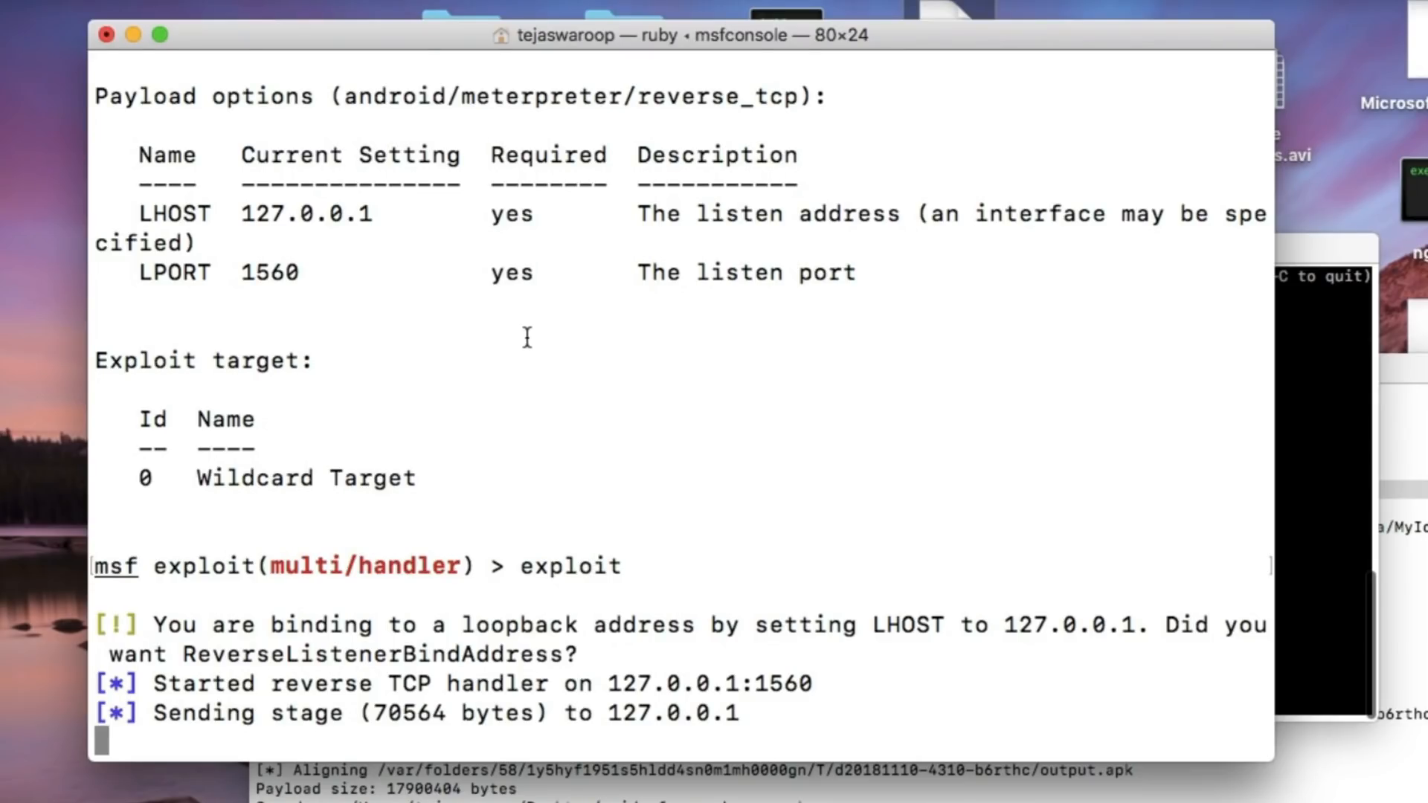
Scroll the GitHub Metasploit wiki to the Installing on Windows steps and the antivirus warning
{"action": "scroll", "scroll_direction": "down", "scroll_amount": 3}
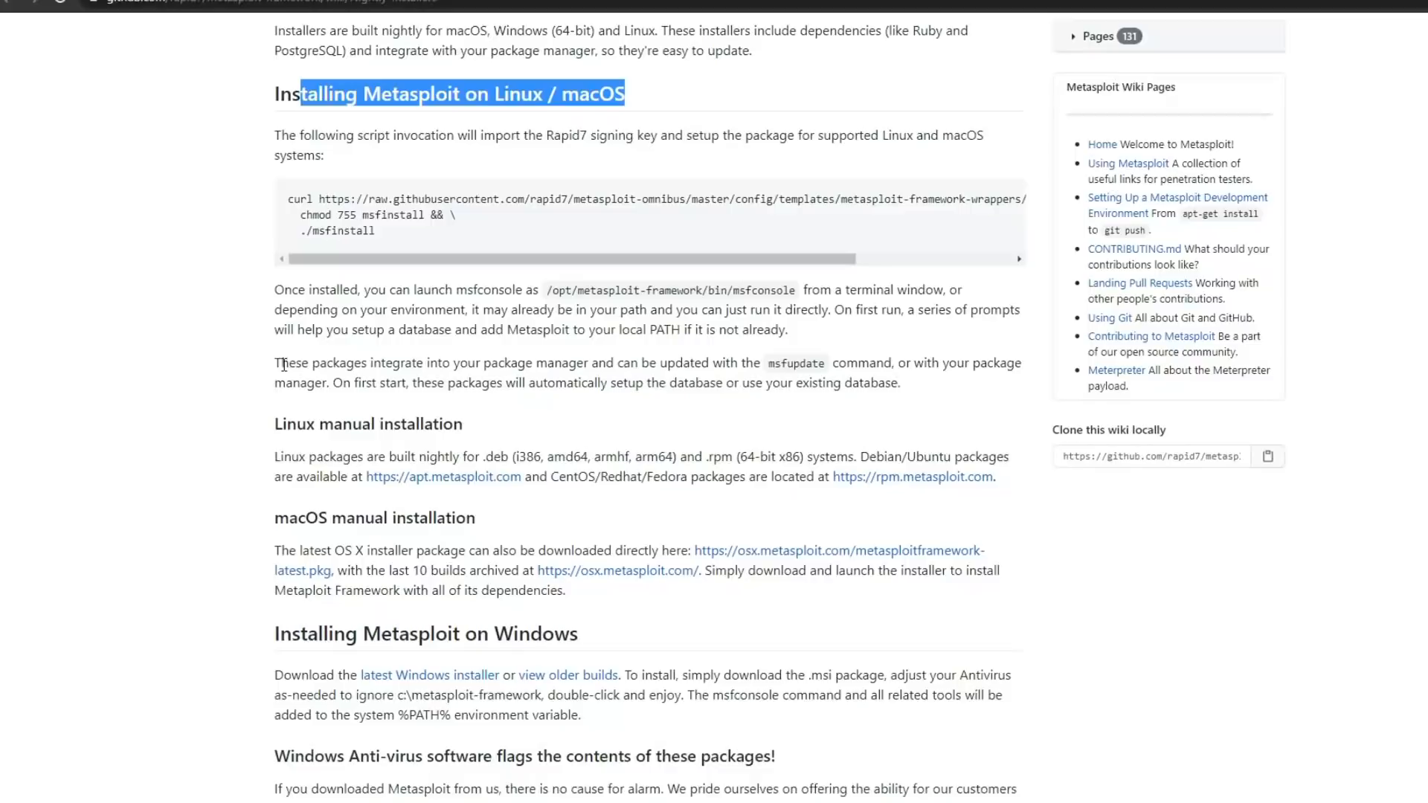
{"action": "scroll", "scroll_direction": "down", "scroll_amount": 3}
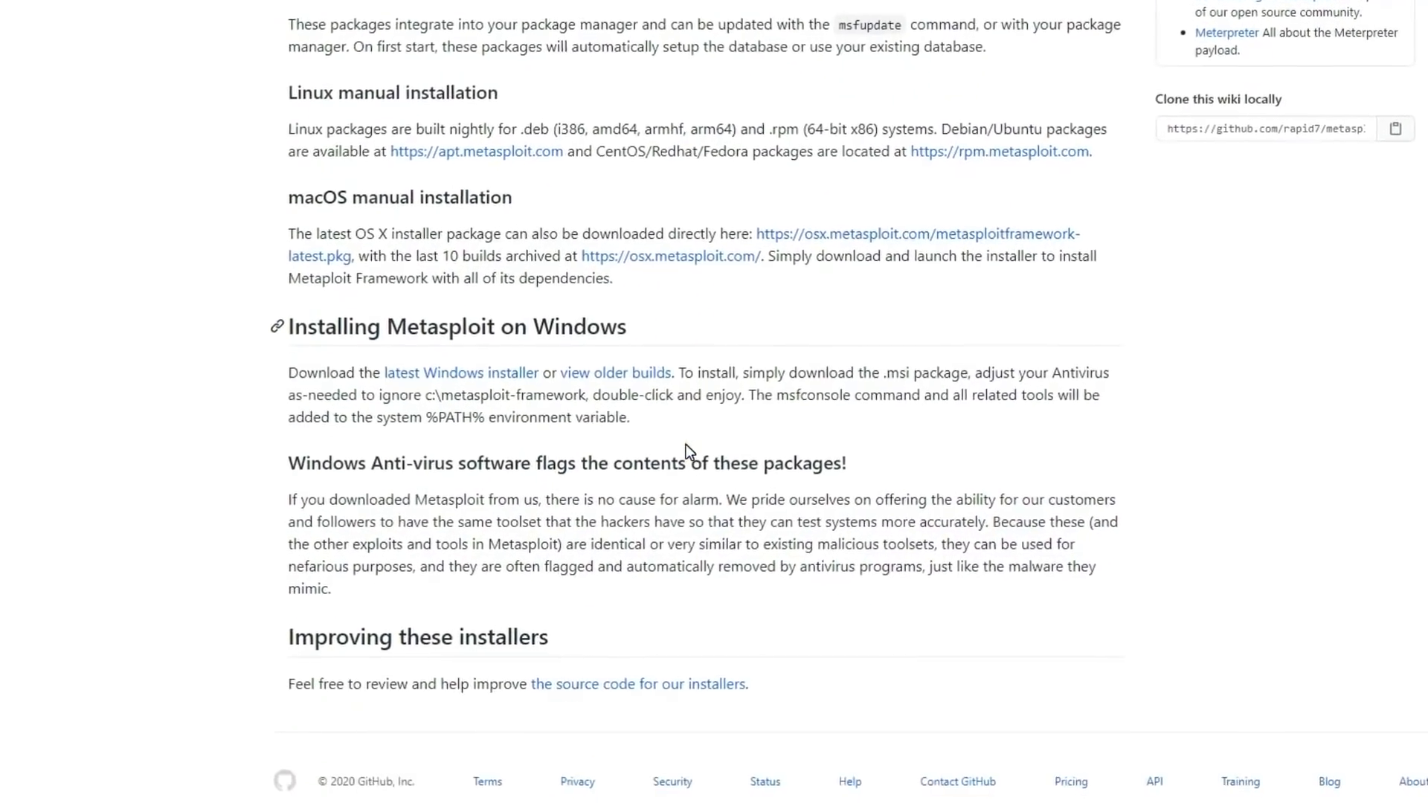